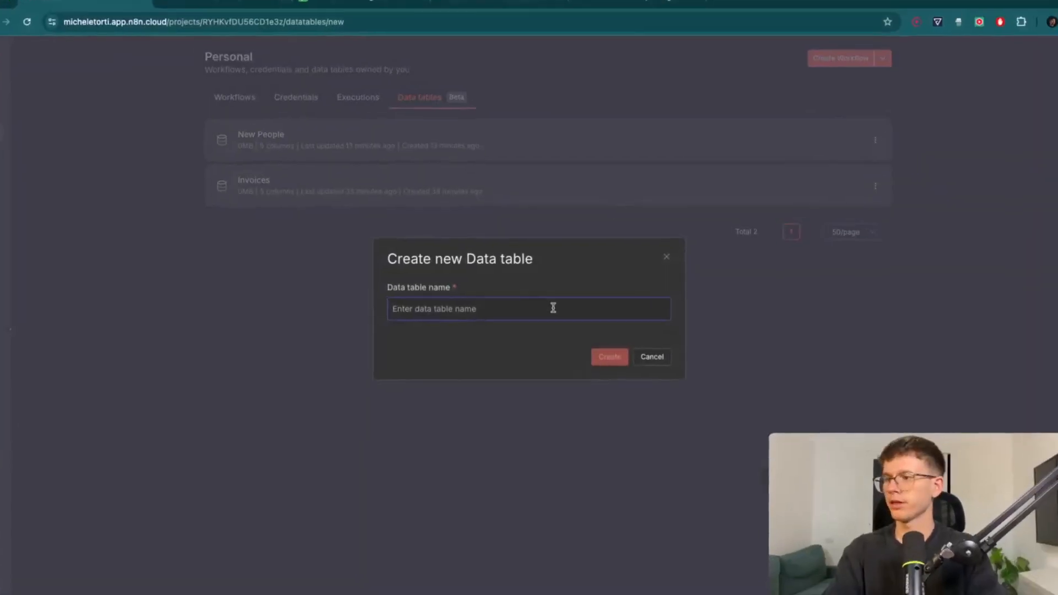
Step: Open the Personal project's Workflows list from the sidebar
click(608, 357)
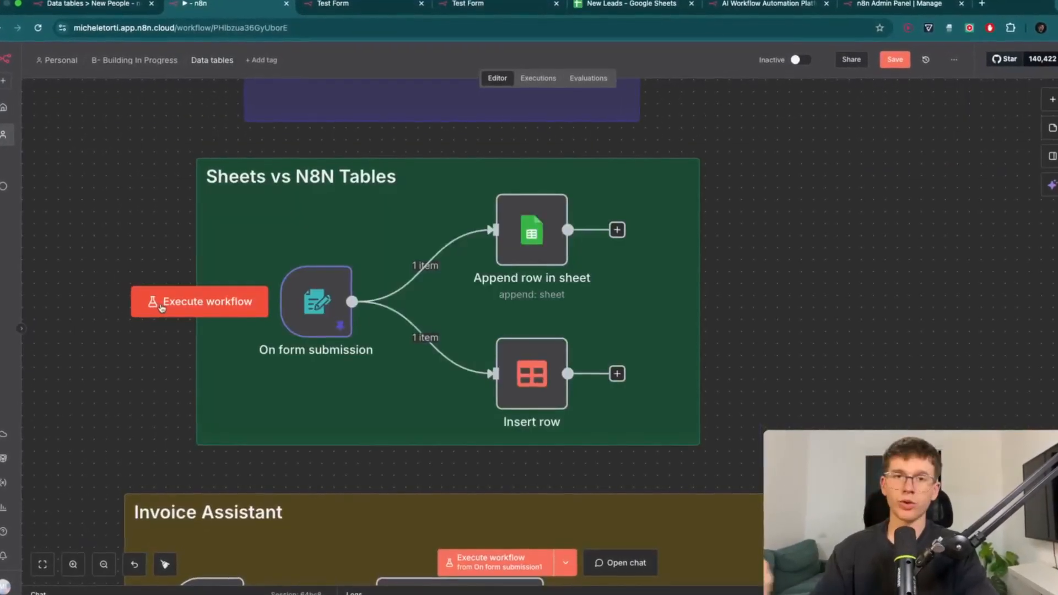
scroll(down, 3)
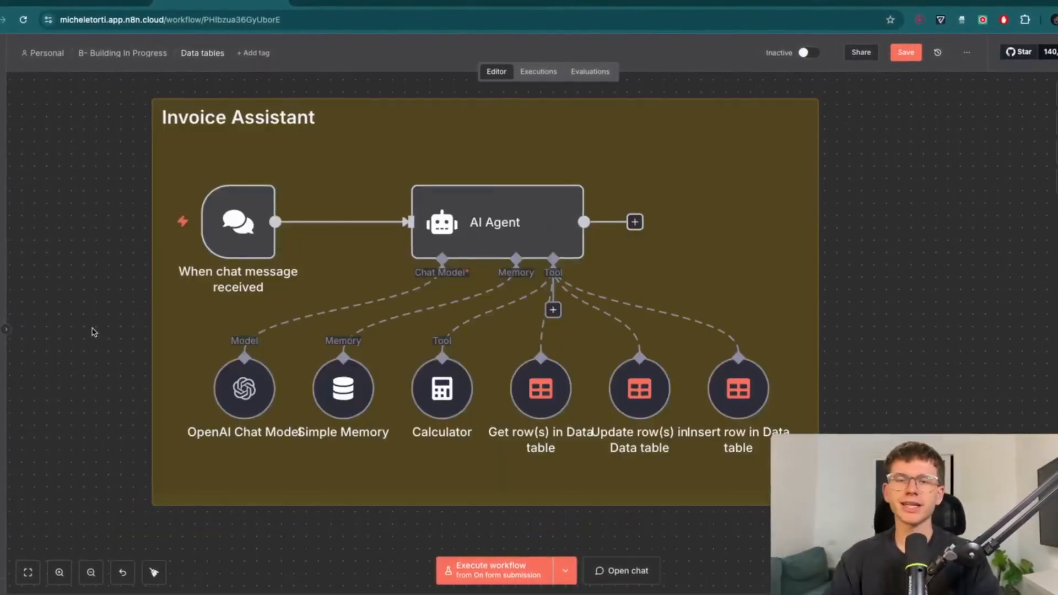
click(490, 570)
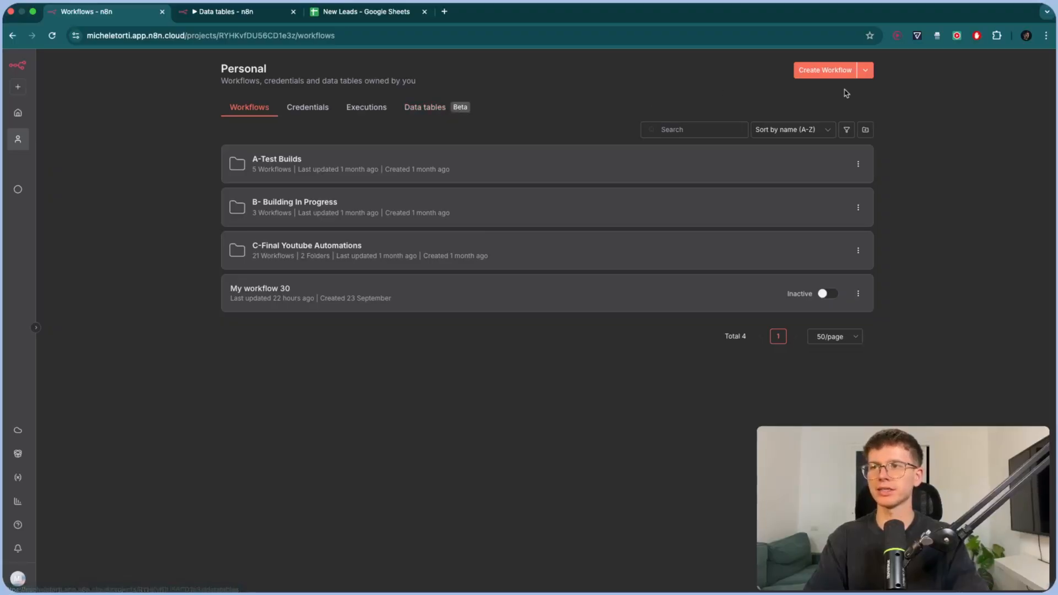
Step: Open the Admin Panel dashboard showing instance status and September execution count
click(865, 69)
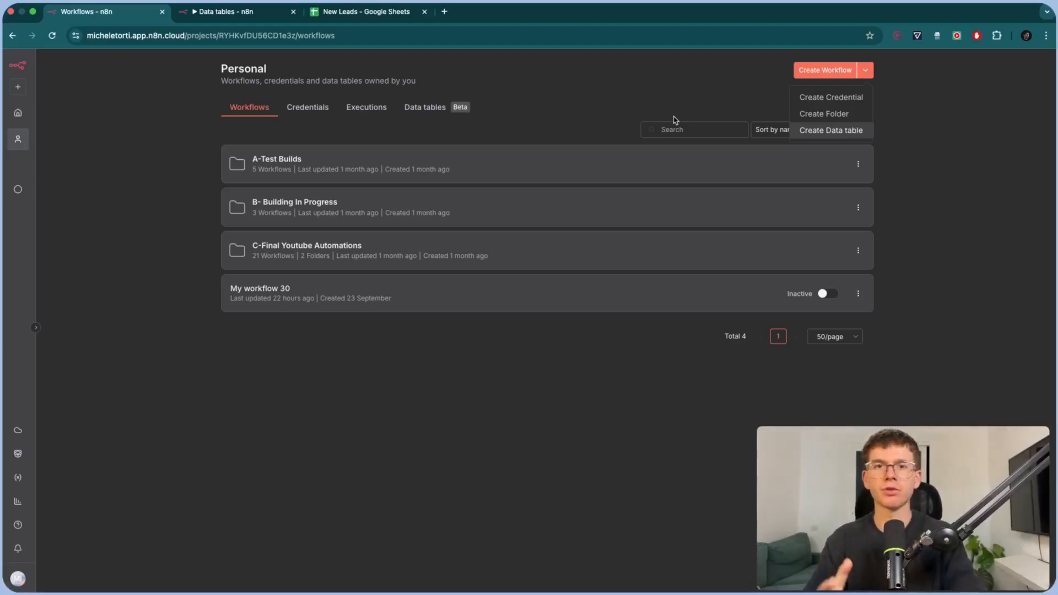
click(482, 107)
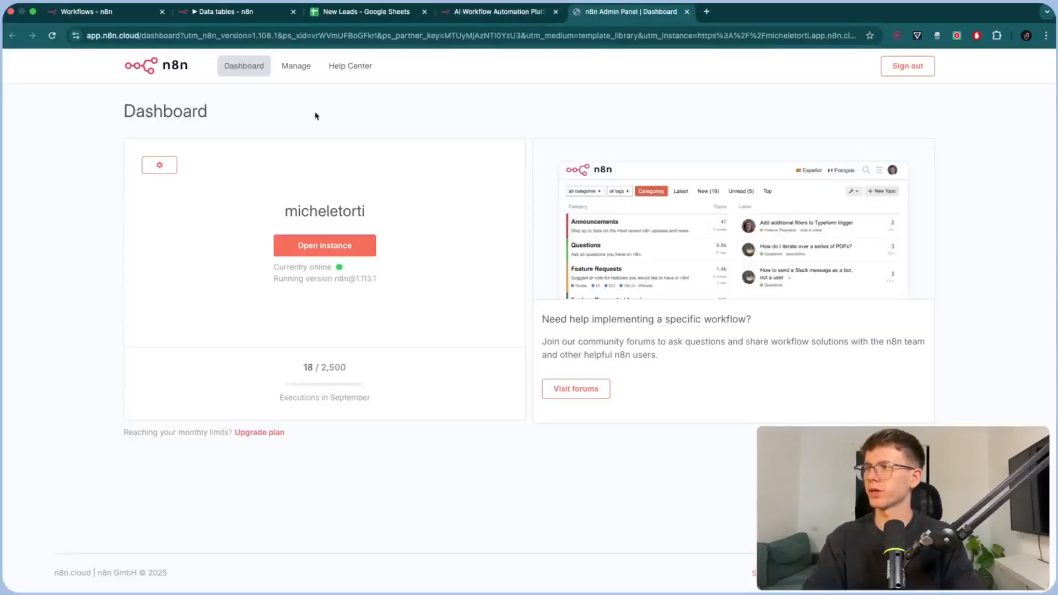
Step: Review workspace settings and the Starter plan, then return to the Workflows tab
click(295, 66)
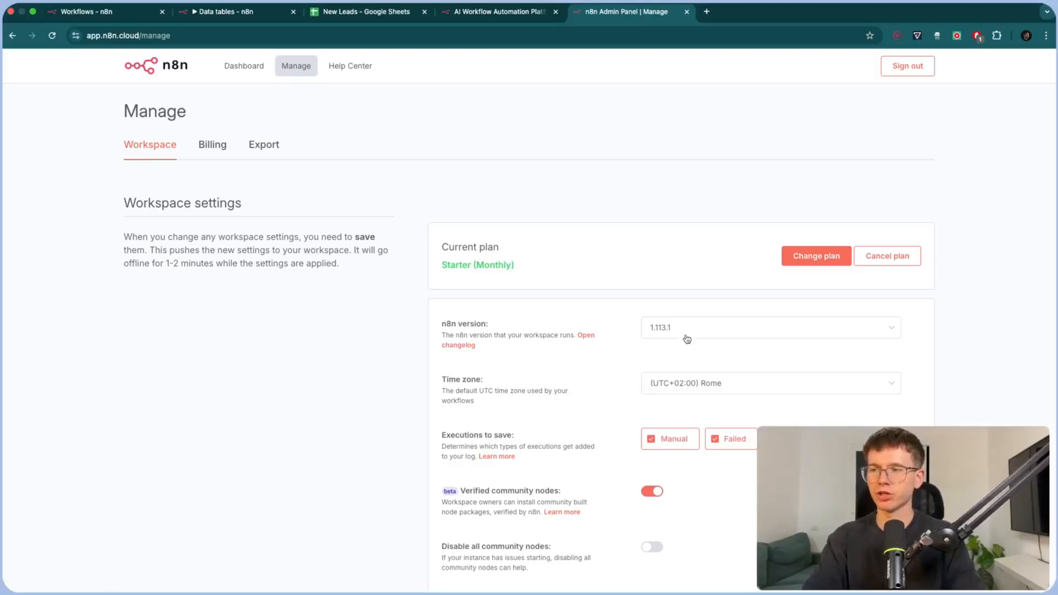
click(769, 327)
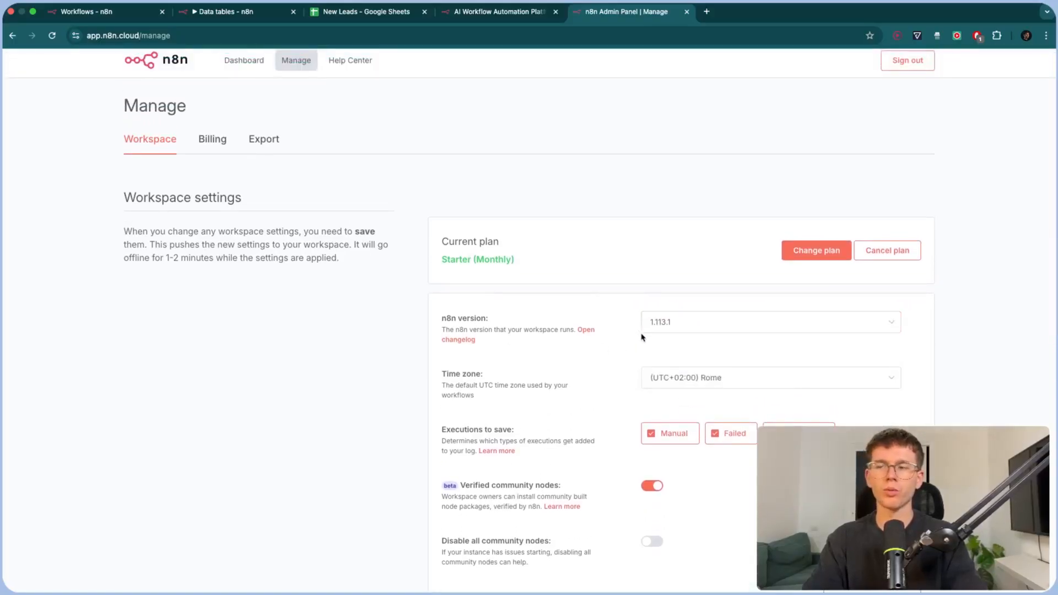
mouse_move(624, 287)
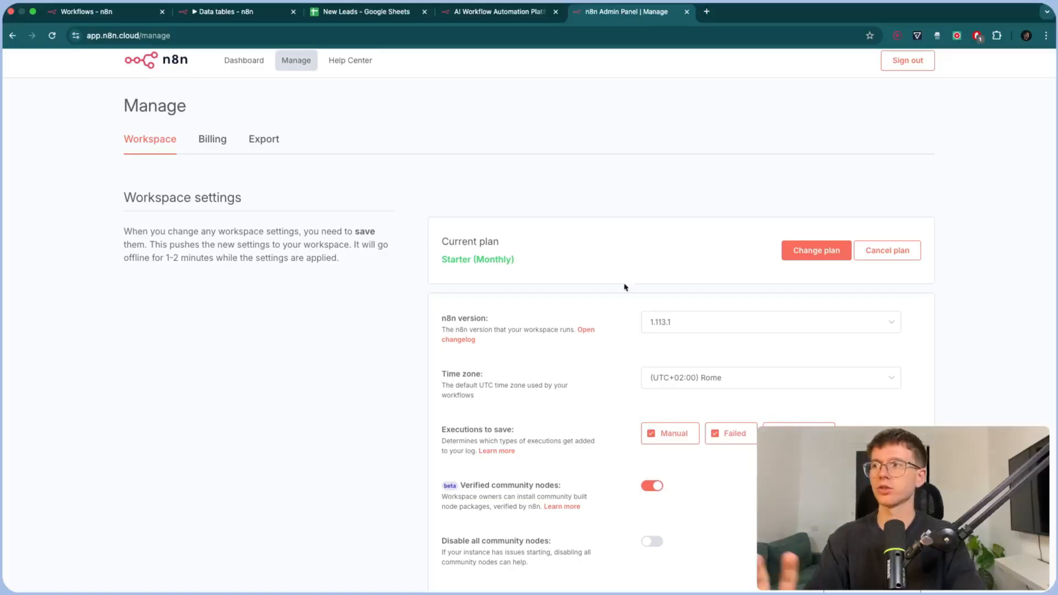
click(499, 12)
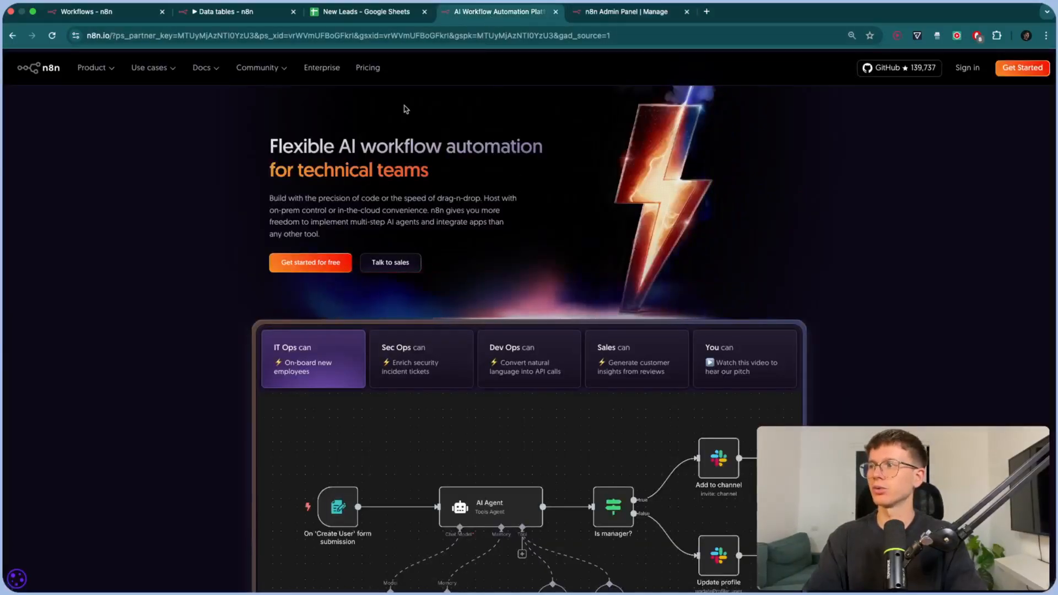
click(94, 12)
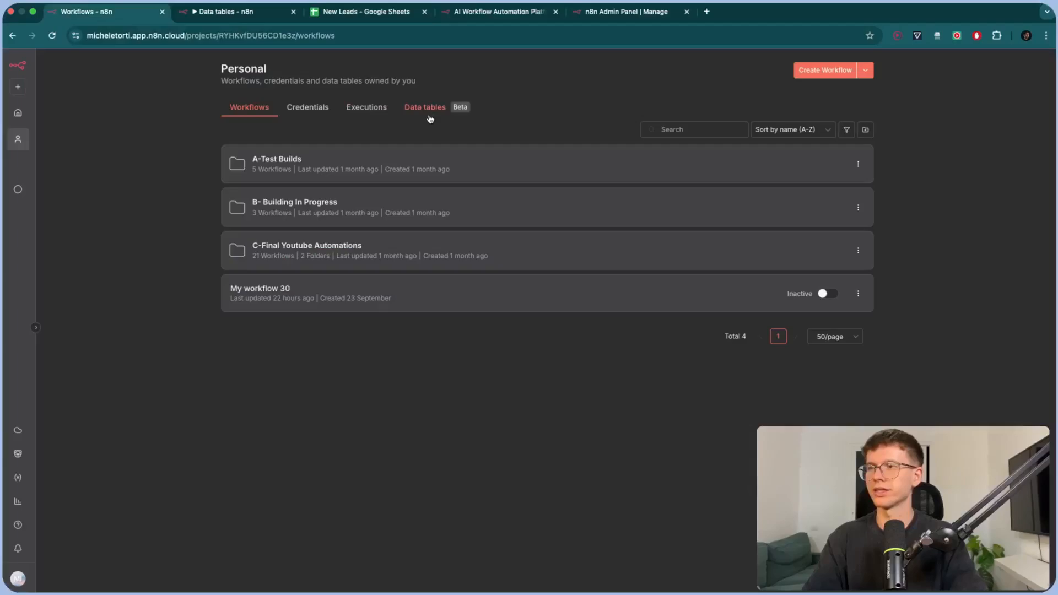
mouse_move(563, 112)
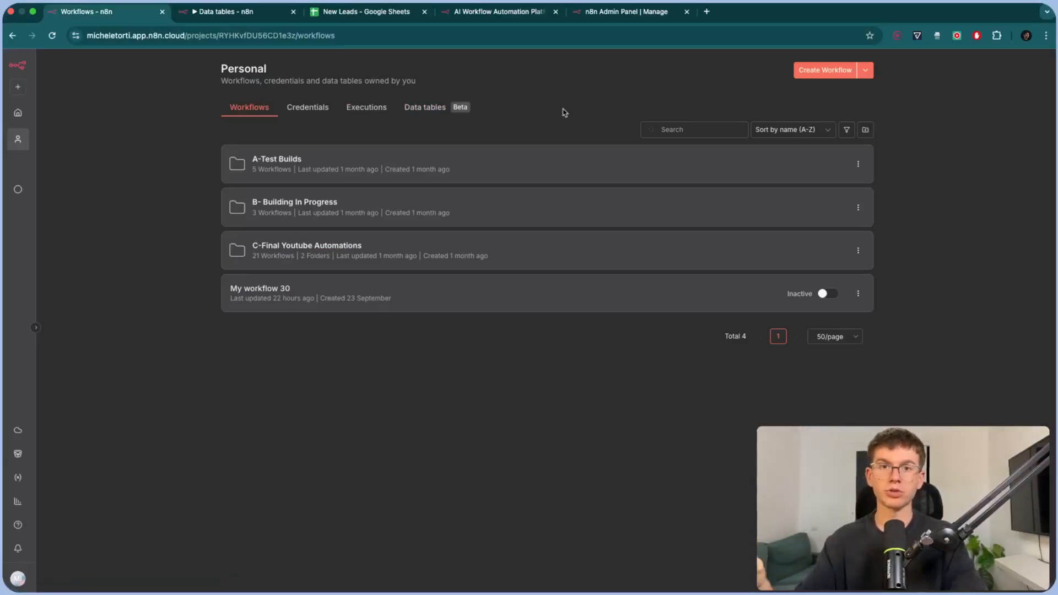
mouse_move(532, 97)
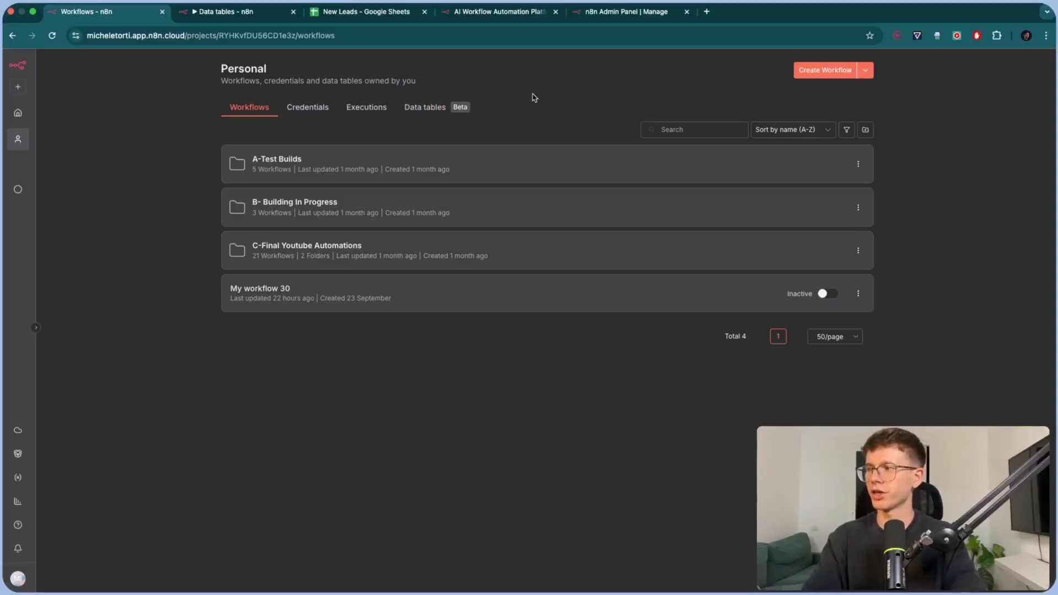
Step: Browse Credentials and Executions, then open Data tables showing New People and Invoices
click(307, 106)
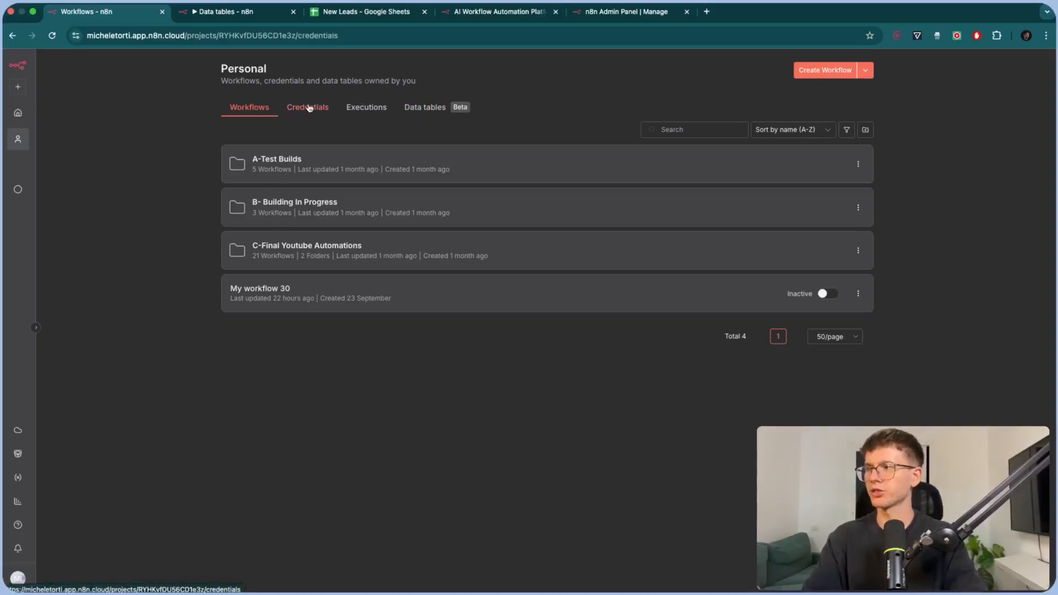
click(366, 108)
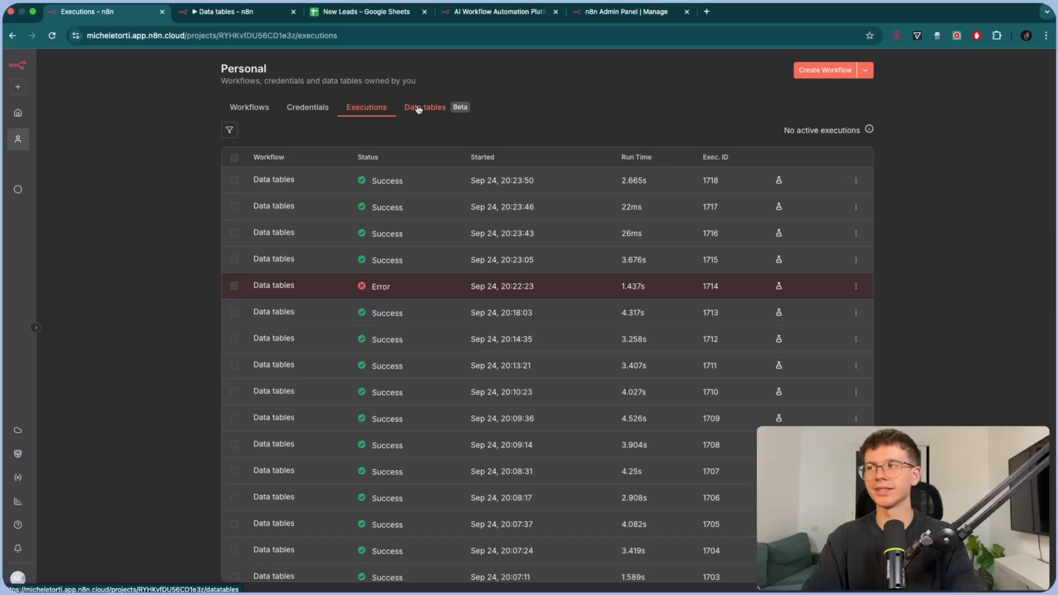
click(424, 107)
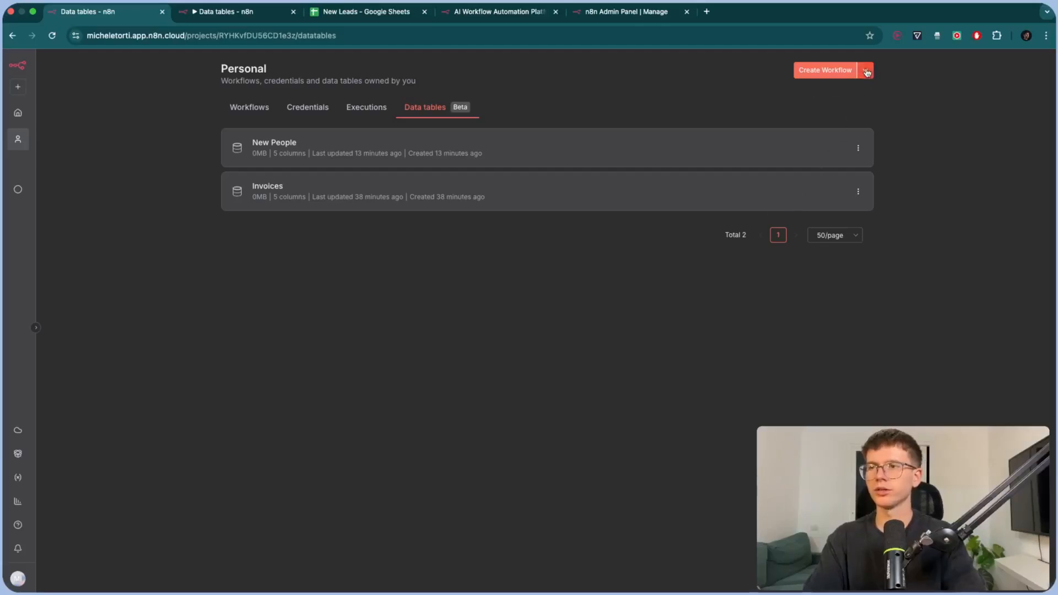
Step: Create a new data table named 'Test n8n'
click(866, 69)
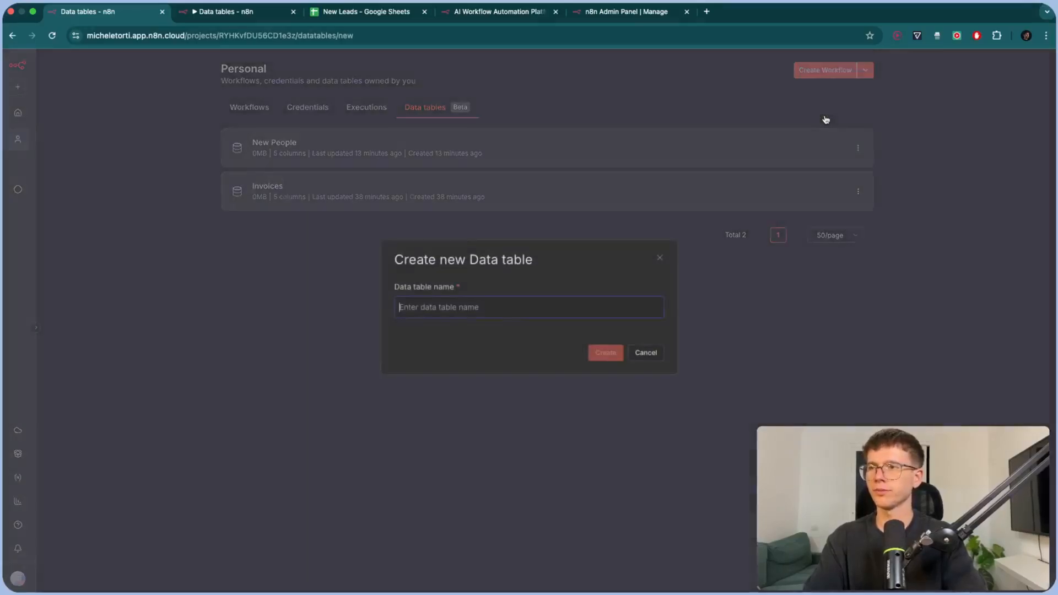
text(Test)
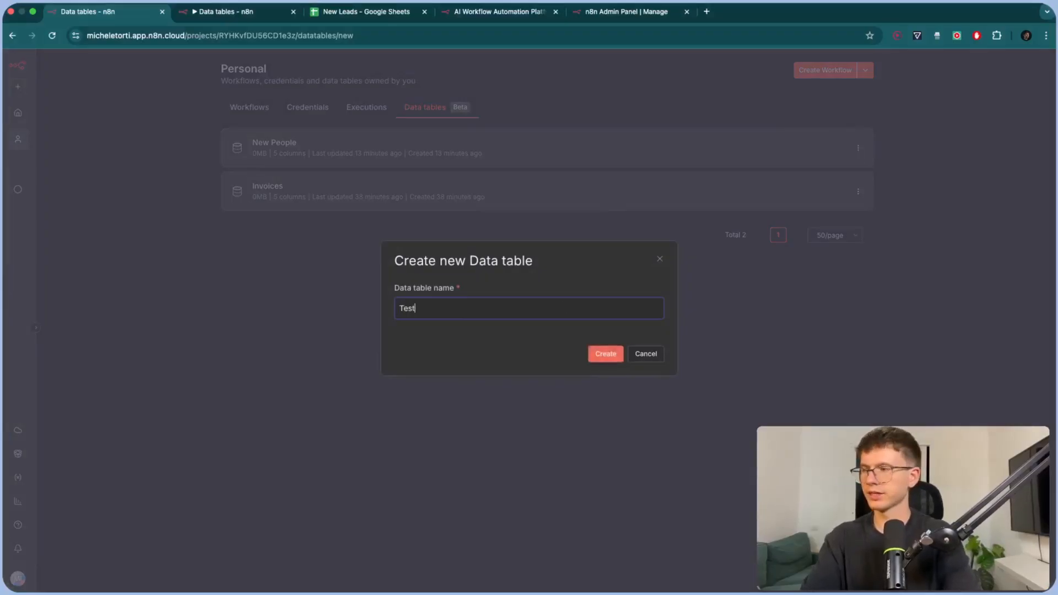
text(n8n)
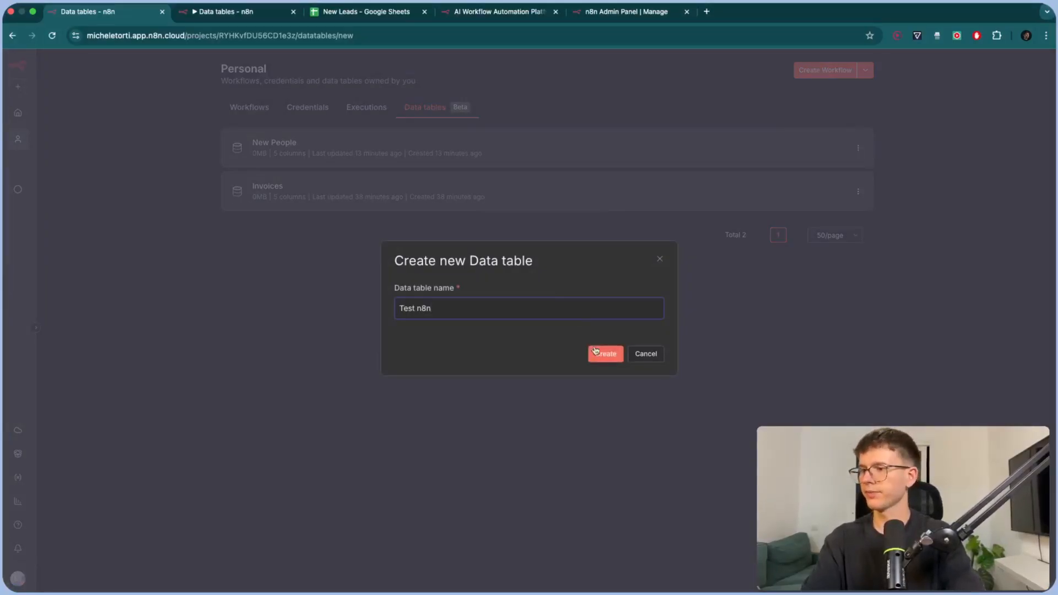
click(605, 353)
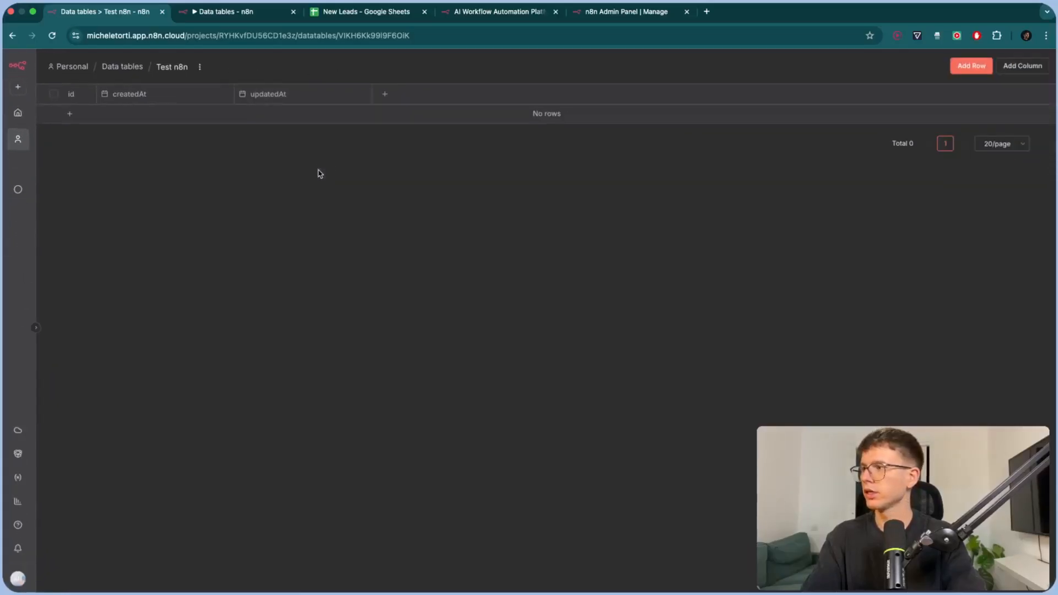
mouse_move(385, 93)
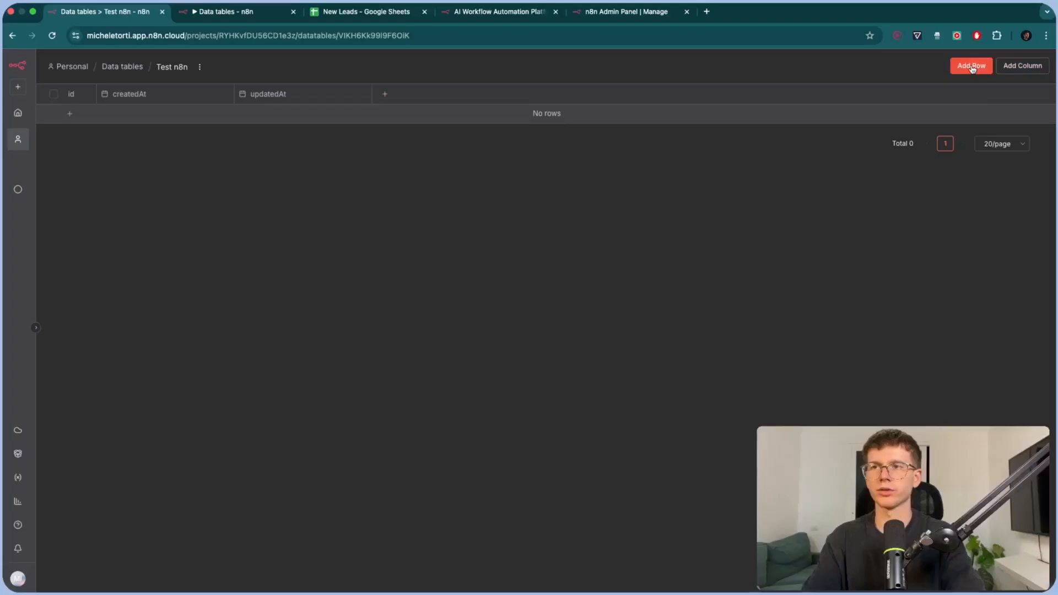
mouse_move(384, 94)
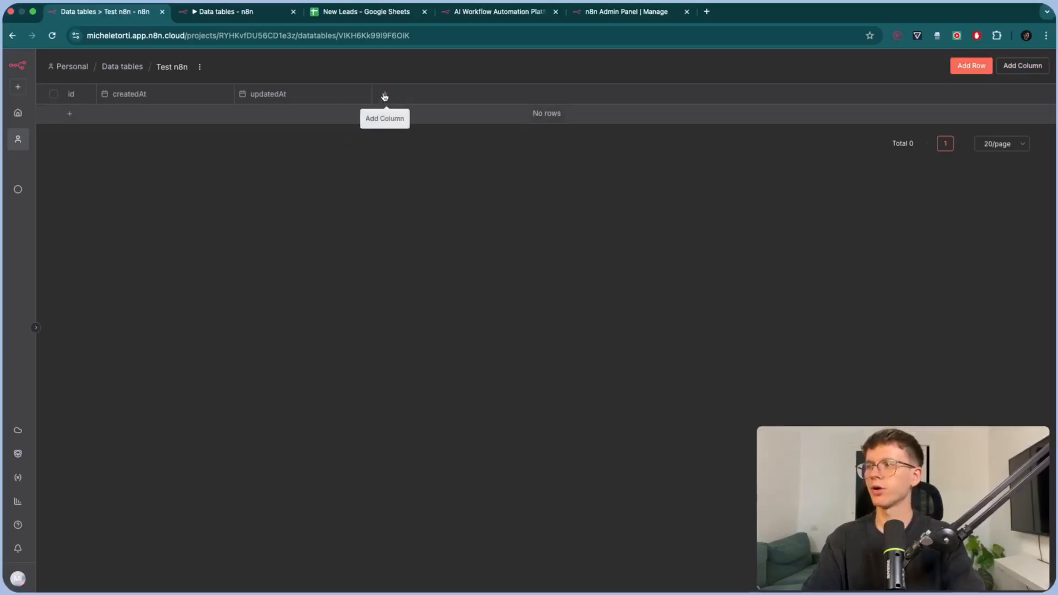
mouse_move(1040, 124)
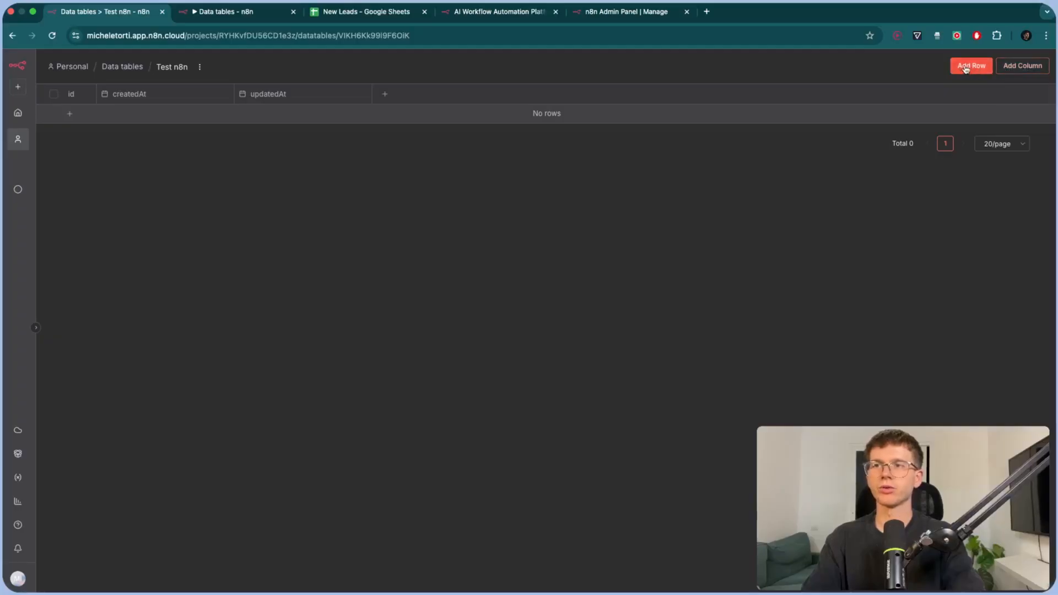
mouse_move(363, 160)
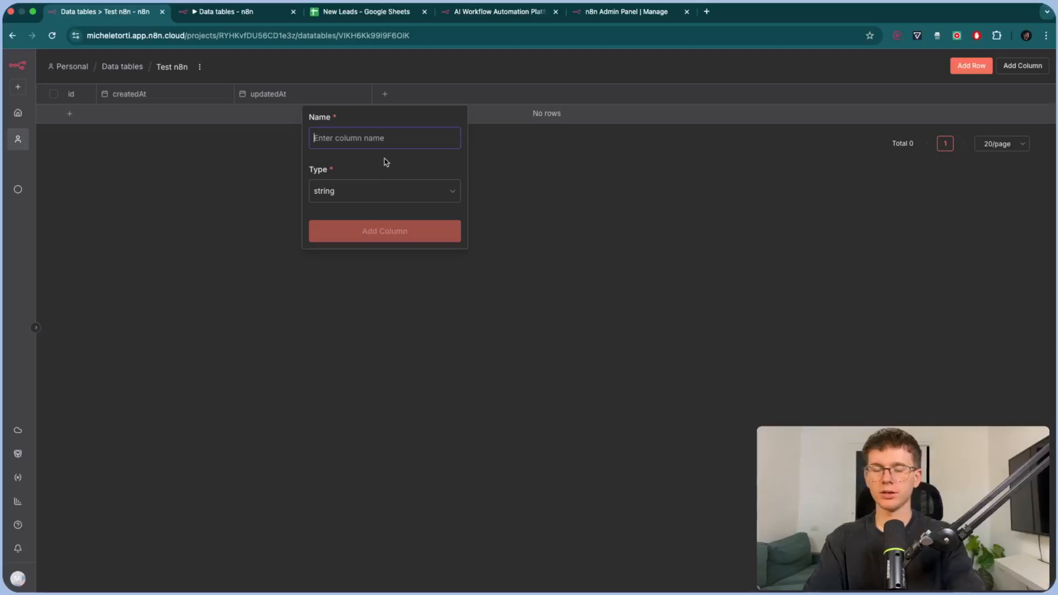
Step: Abandon the partial 'PersonN' column draft and open a fresh Add Column form
text(P)
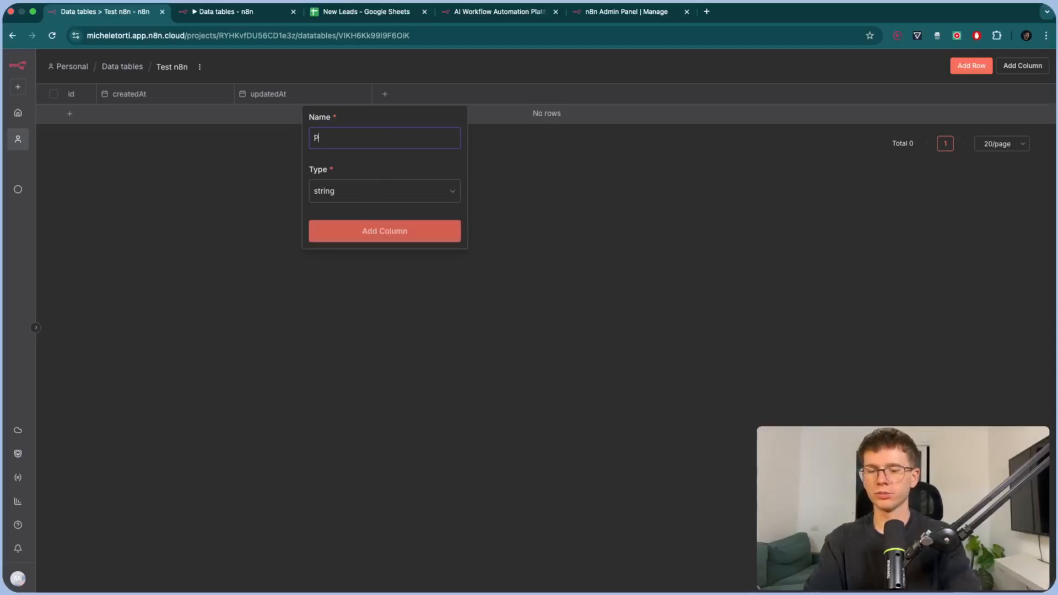
text(ersonN)
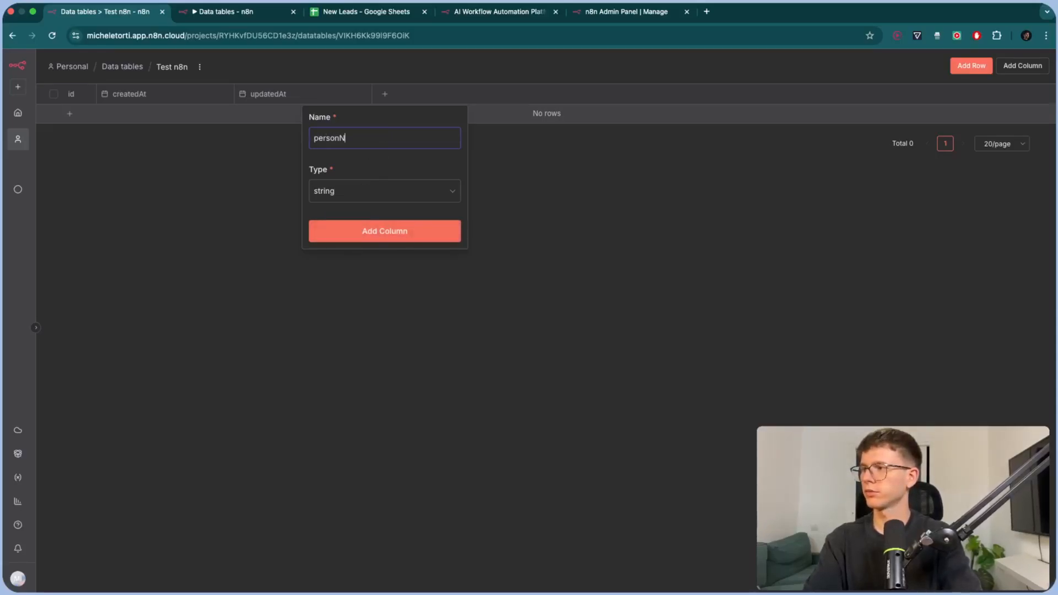
click(383, 191)
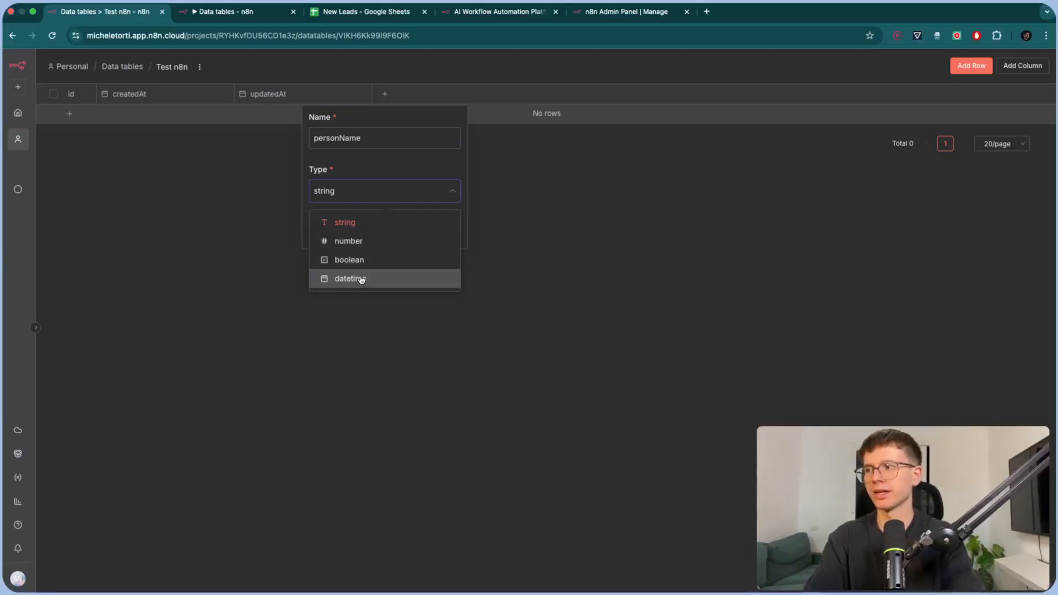
mouse_move(364, 222)
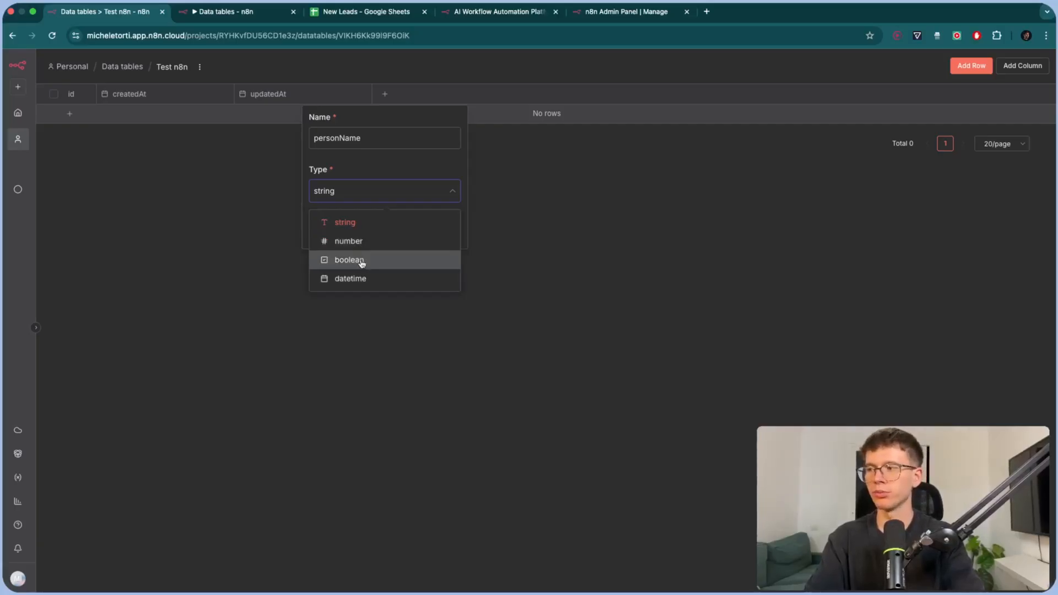
mouse_move(351, 277)
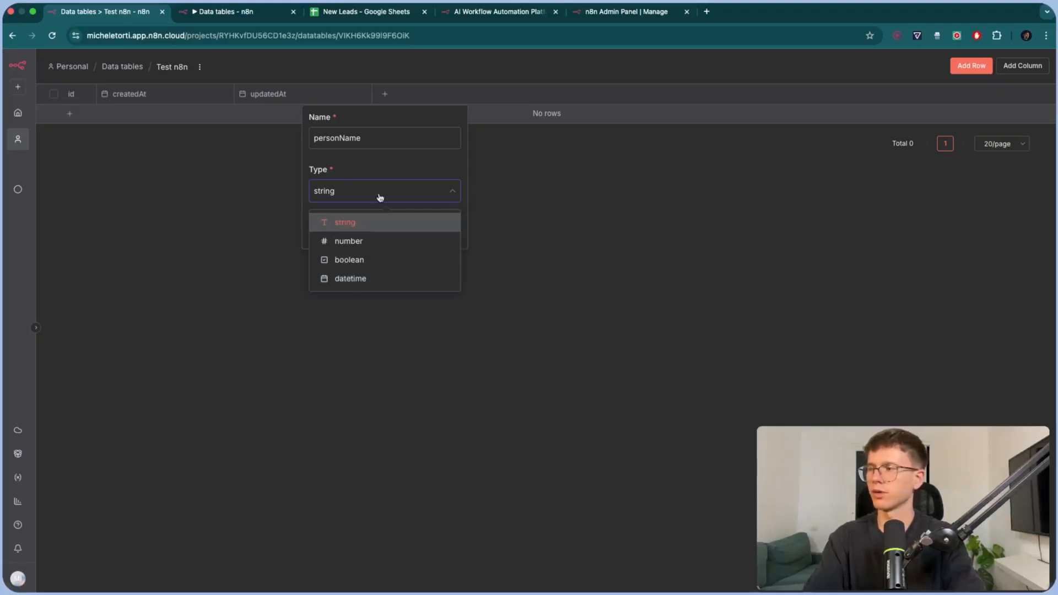
click(1022, 65)
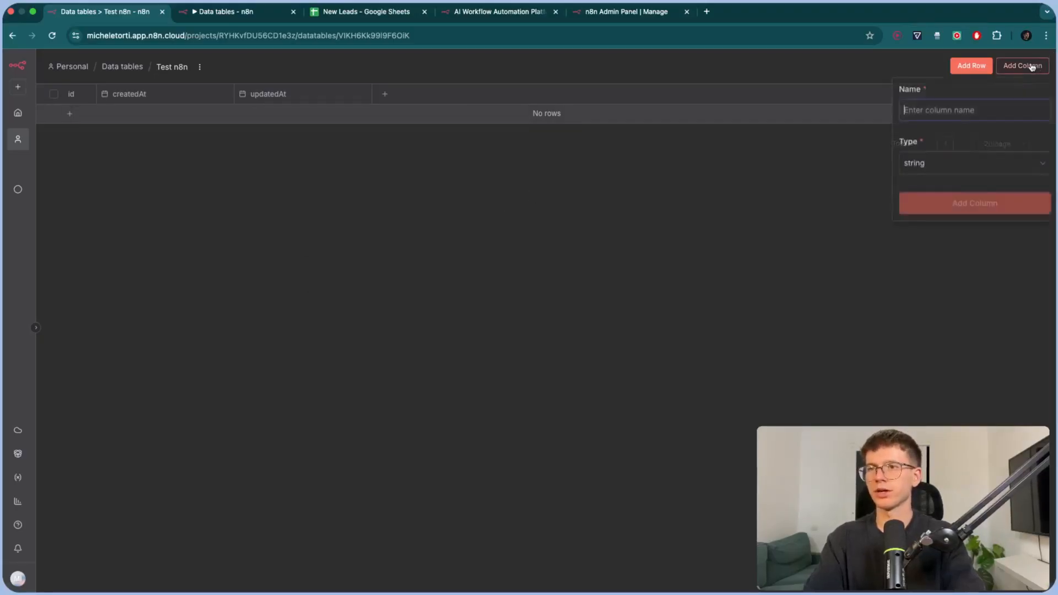
Step: Add a string column named 'personName' to the Test n8n table
click(974, 110)
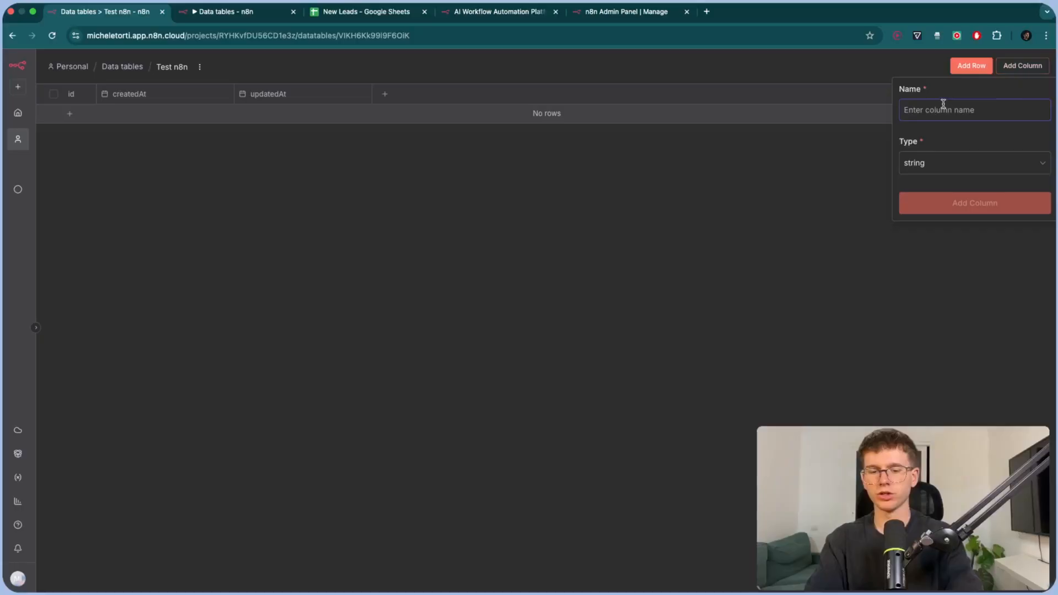
text(personName)
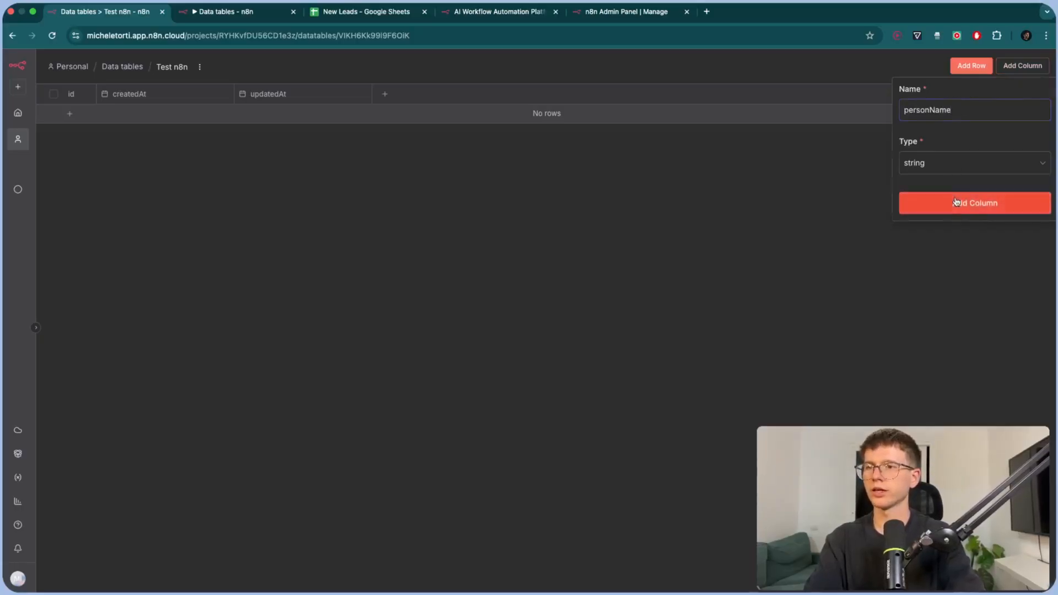
click(974, 202)
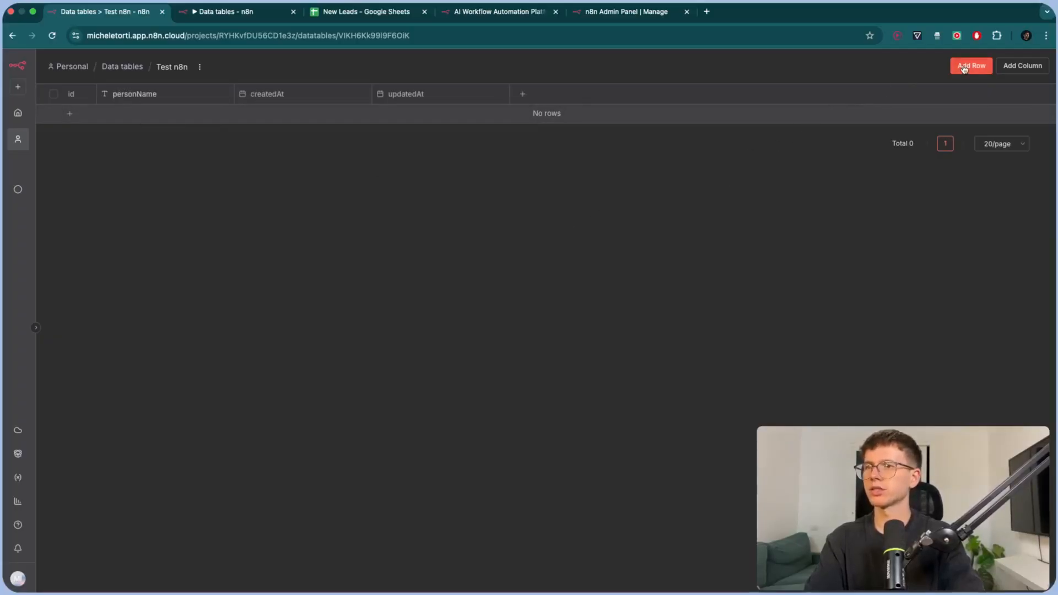
Step: Insert two blank rows, leaving personName empty in each
click(970, 66)
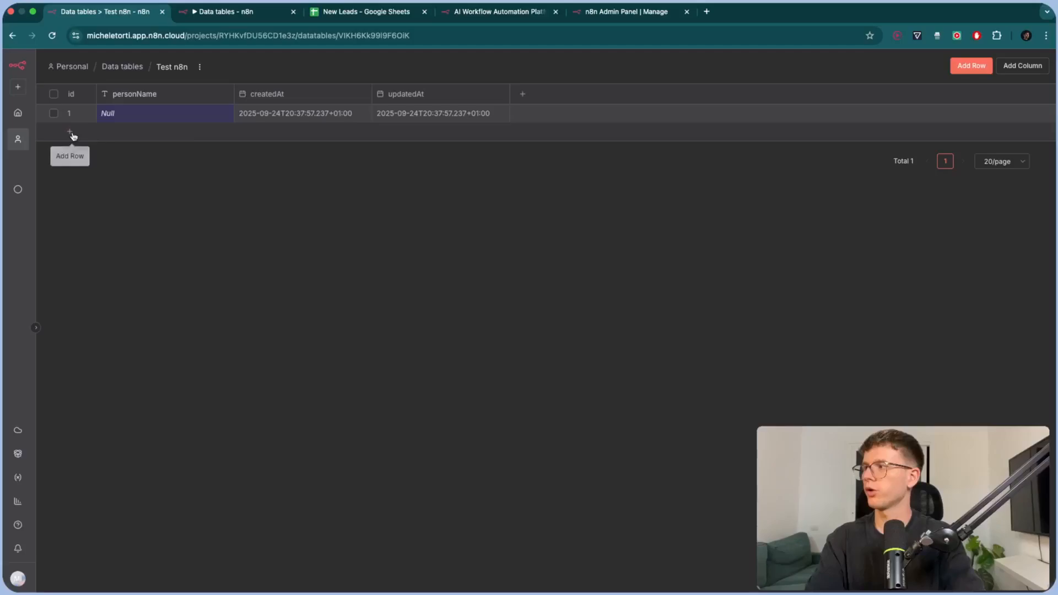
click(69, 132)
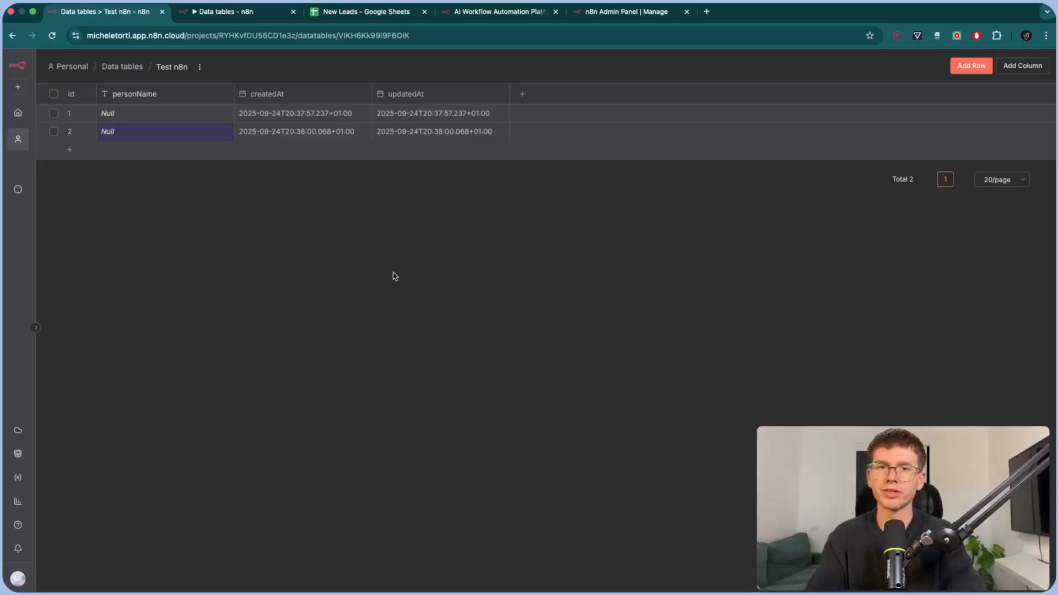
mouse_move(209, 211)
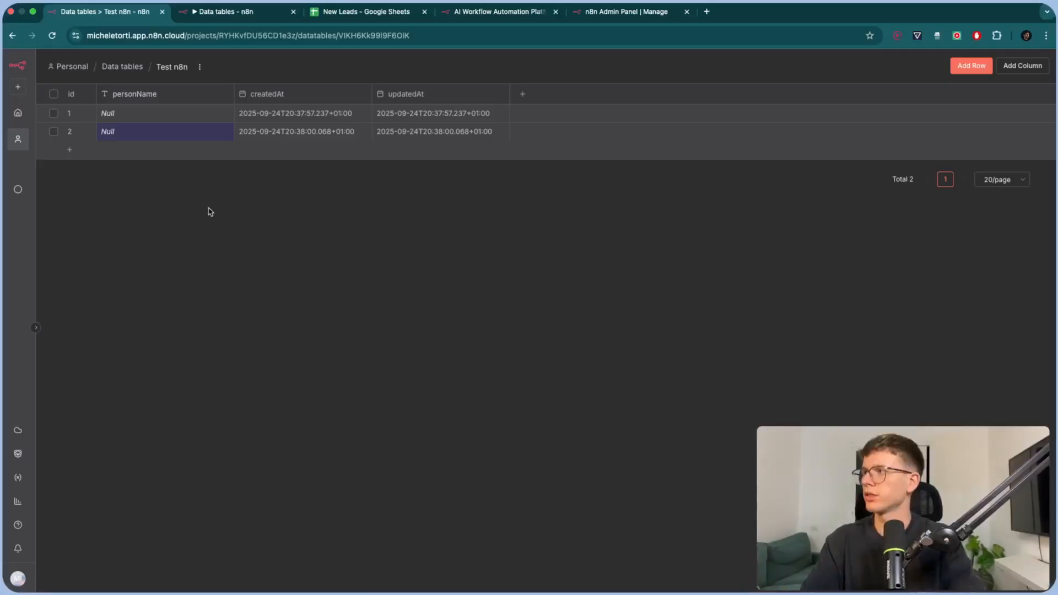
Step: Switch to the 'Data tables' workflow editor tab
click(222, 12)
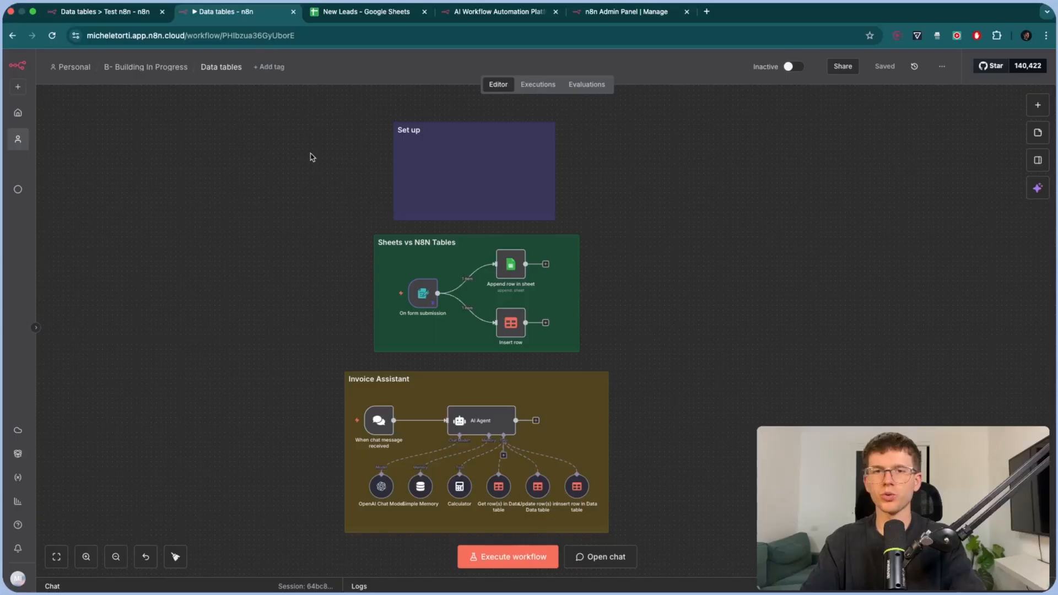
mouse_move(348, 187)
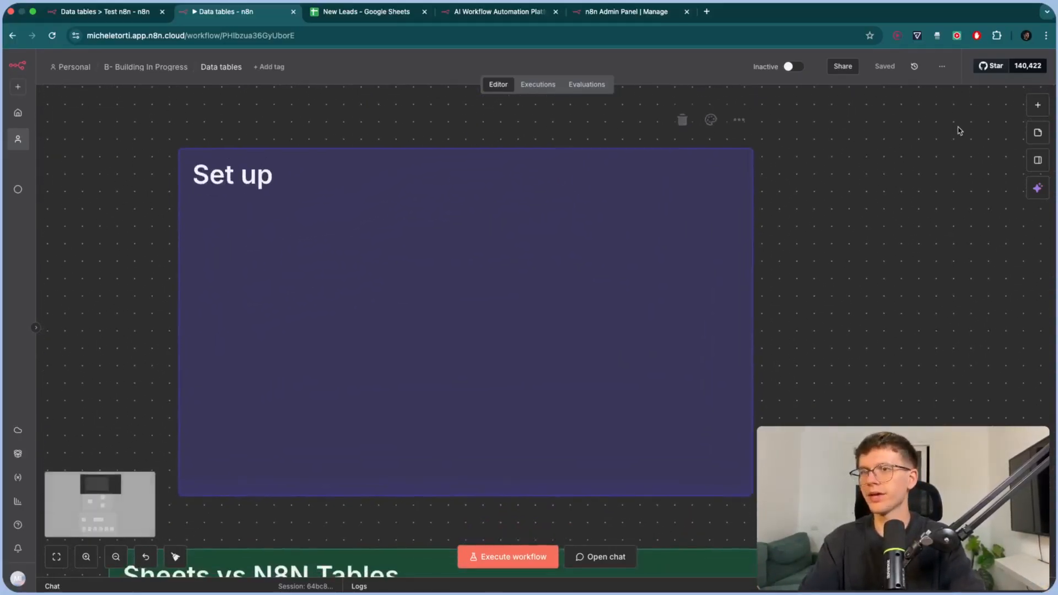
Step: Add an On form submission trigger titled 'Test Form' with required Full Name and Location fields
click(1037, 105)
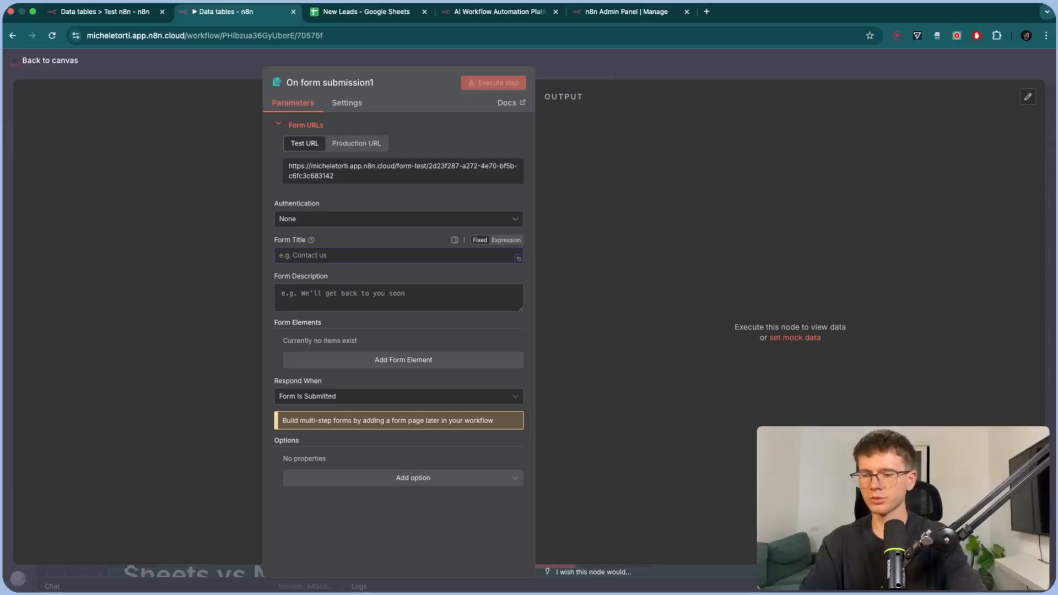
text(Test Form)
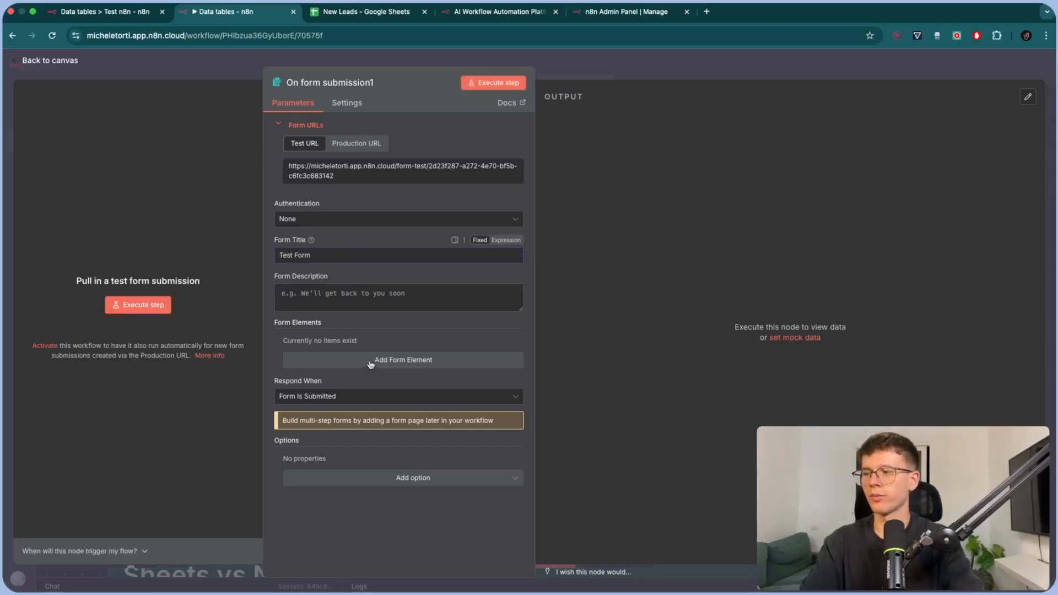
click(402, 360)
text(Location)
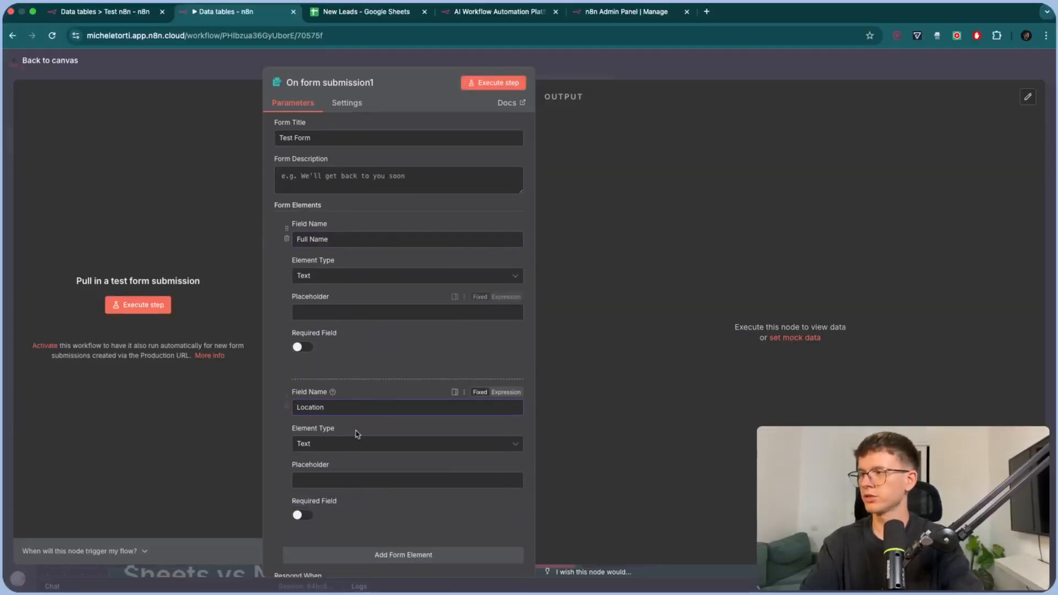
click(302, 515)
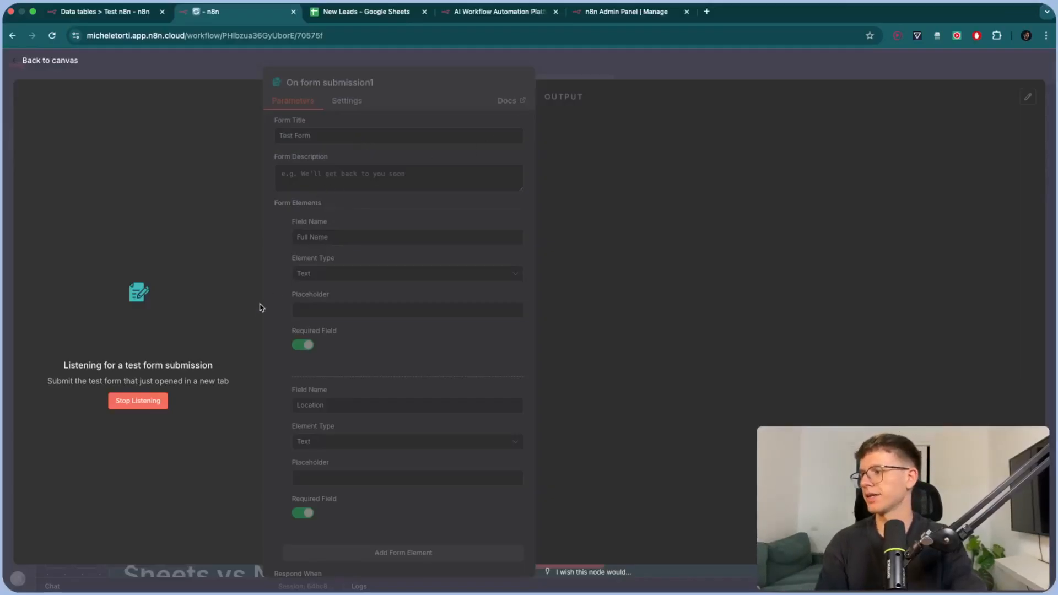
Step: Open the test version of the form and submit an entry so the trigger captures one item
click(50, 60)
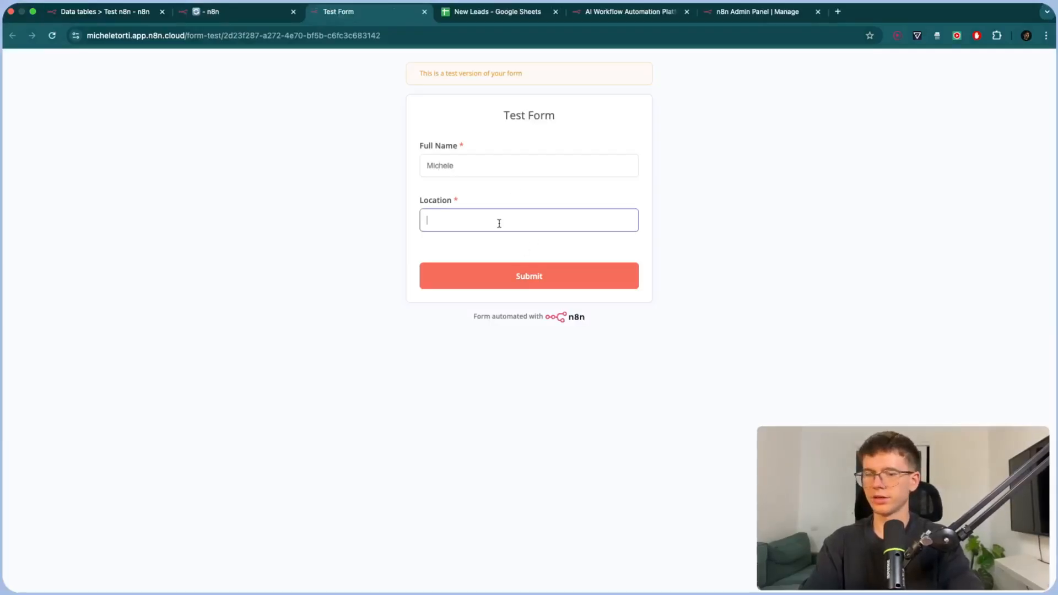
click(528, 275)
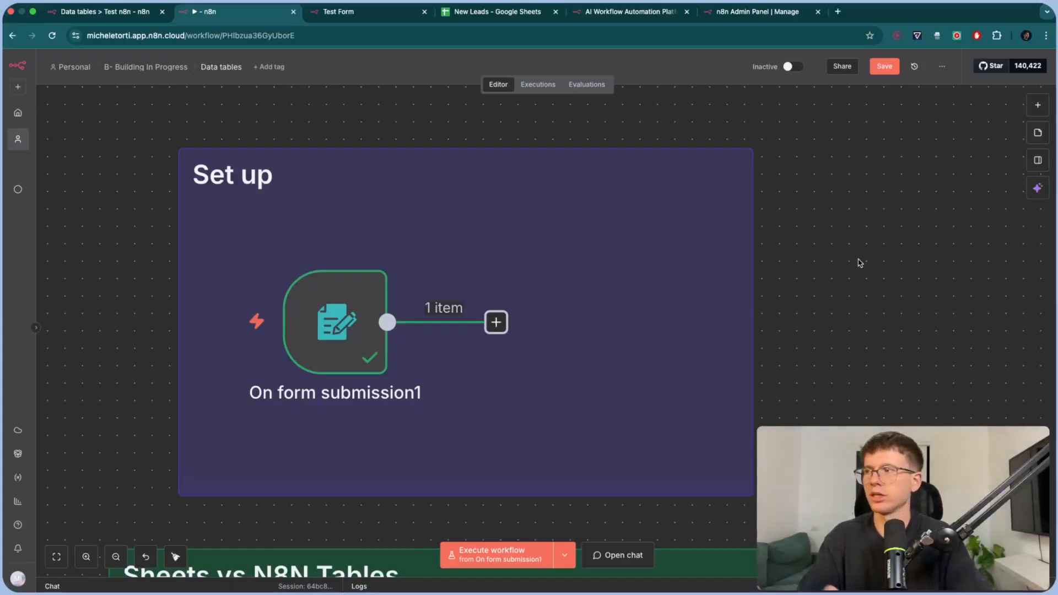
Step: Add a Location text column to the New Form Entries data table
click(105, 12)
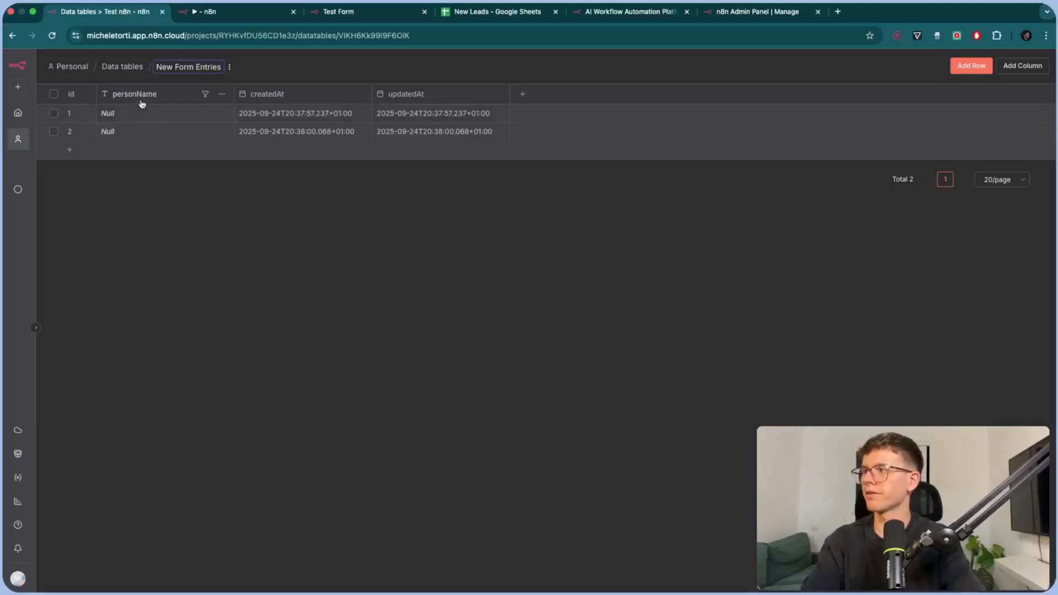
mouse_move(521, 94)
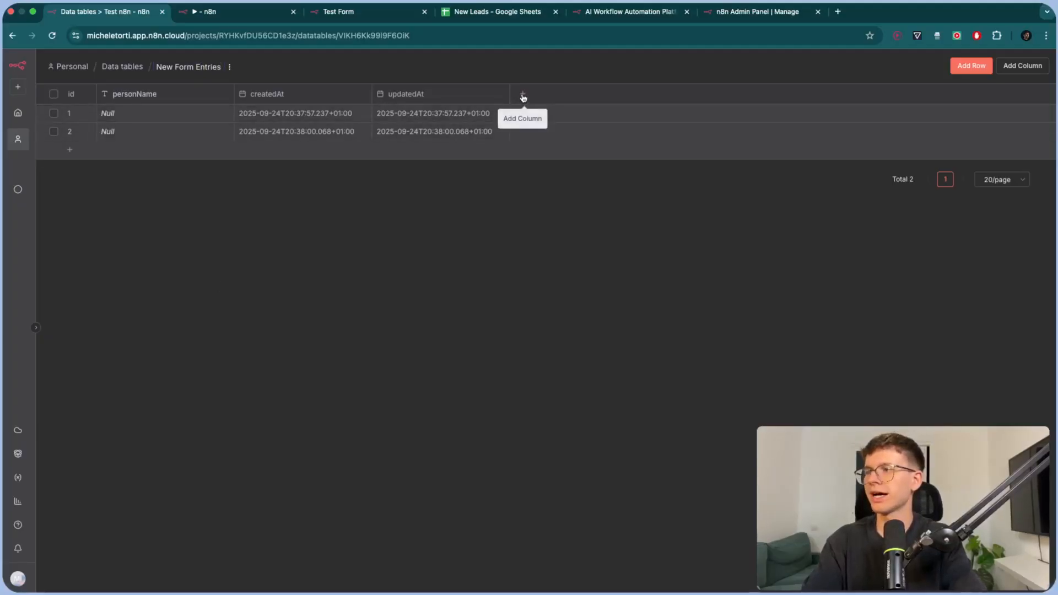
text(Location)
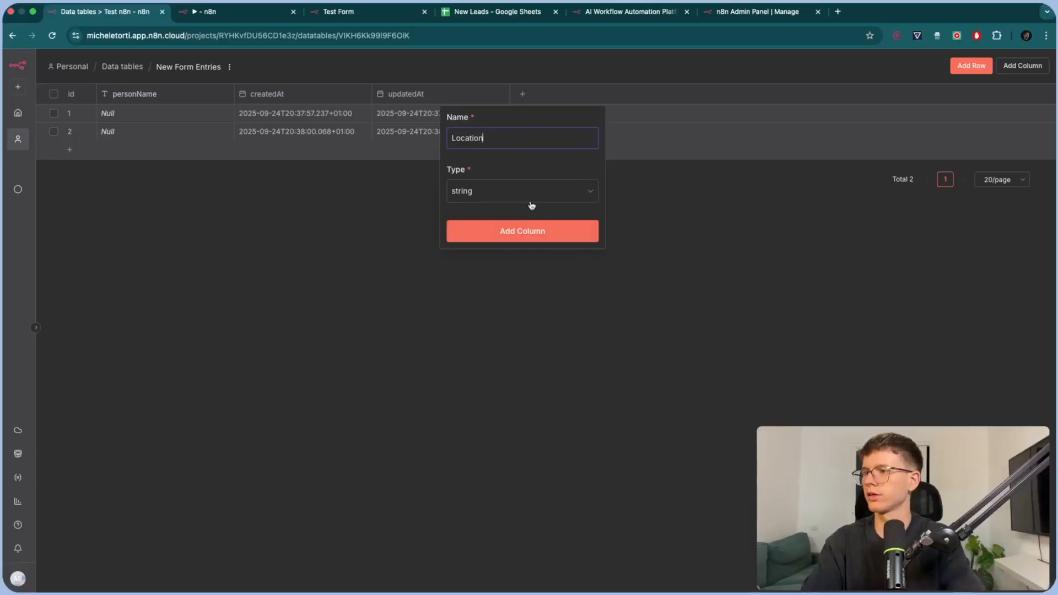
click(521, 231)
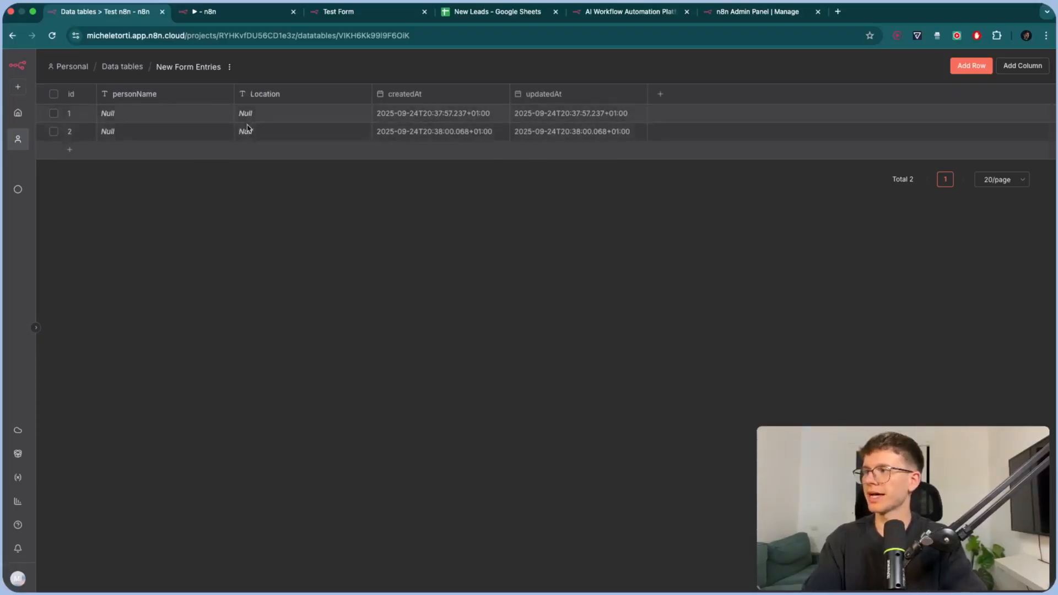
mouse_move(228, 191)
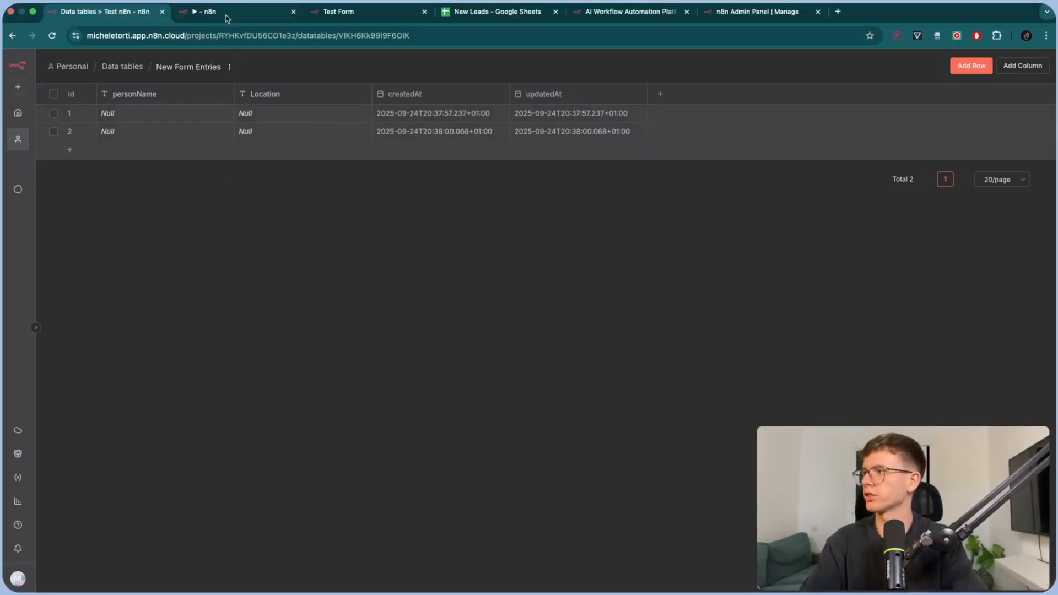
Step: Add a data-table Insert row step after the form trigger, with Row resource and Insert operation
click(202, 11)
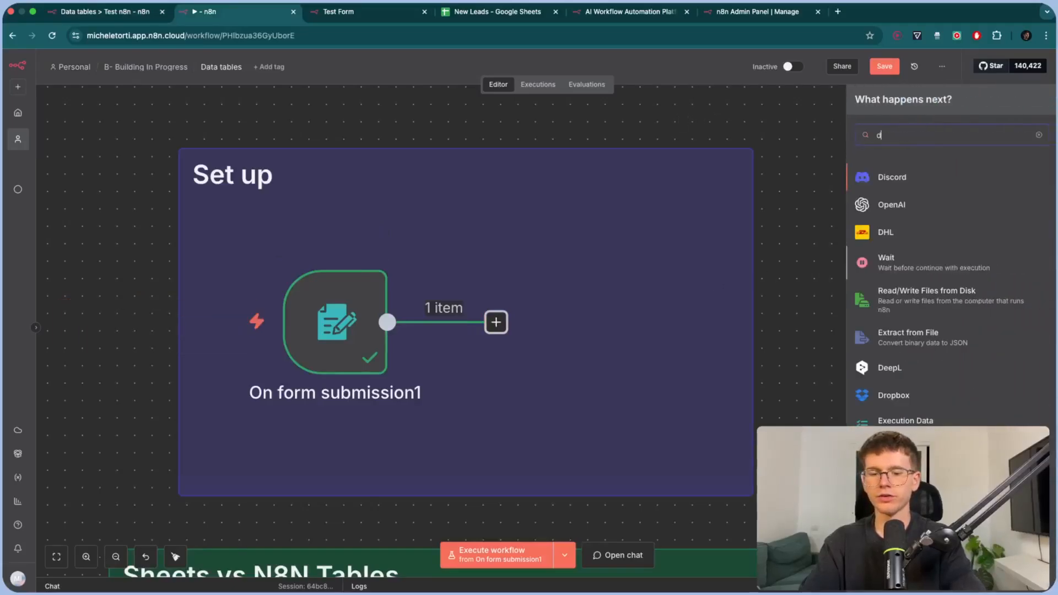
text(ata)
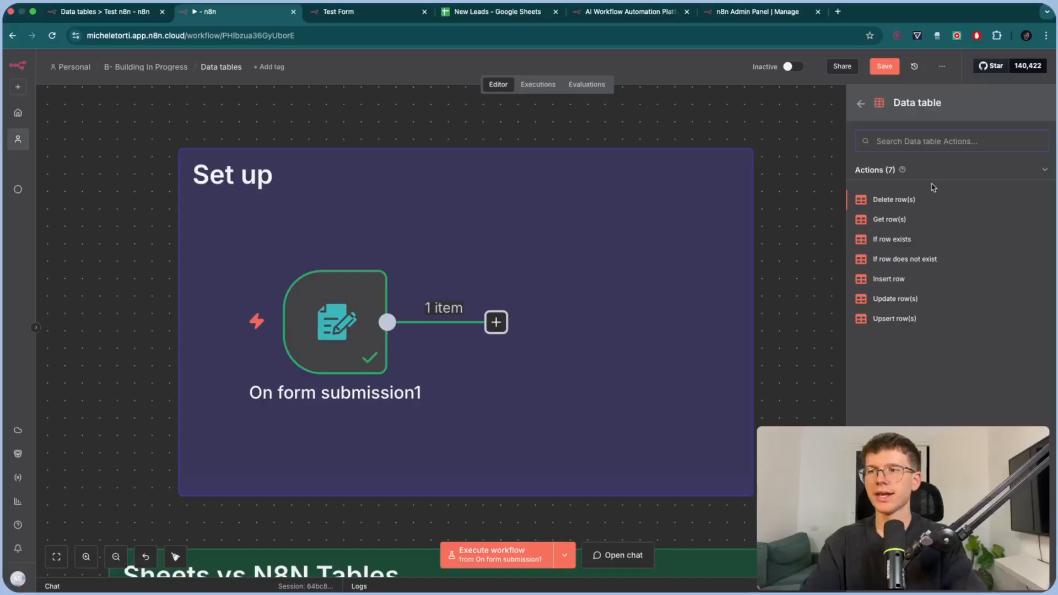
mouse_move(908, 203)
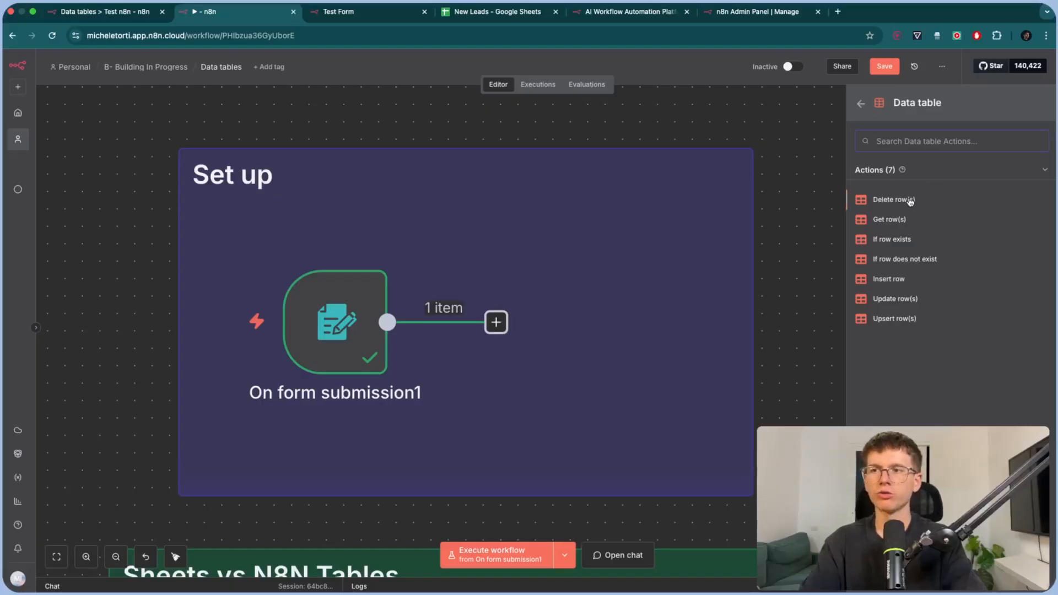
mouse_move(914, 217)
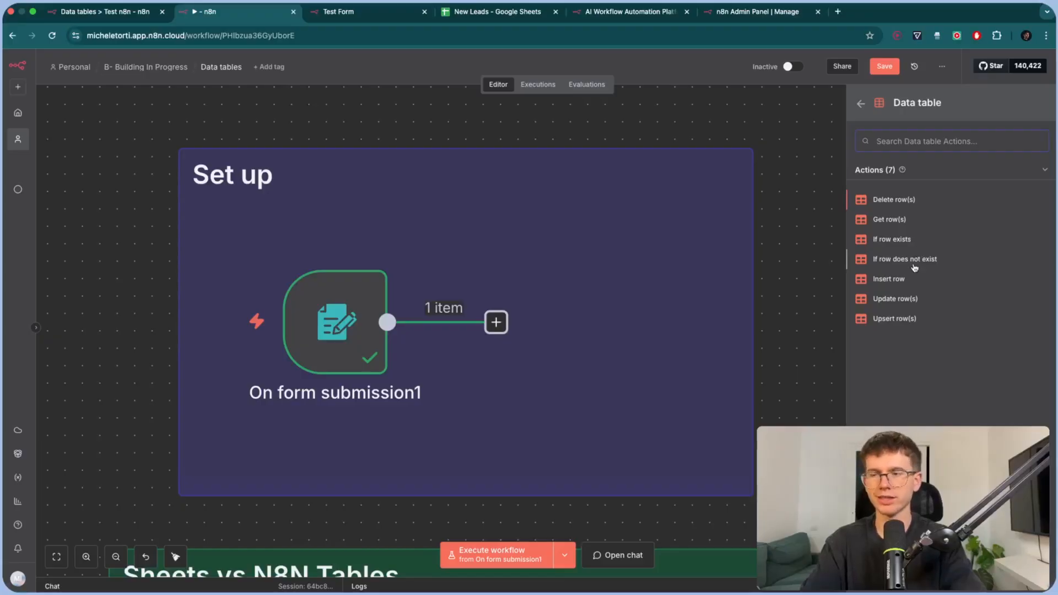
mouse_move(907, 318)
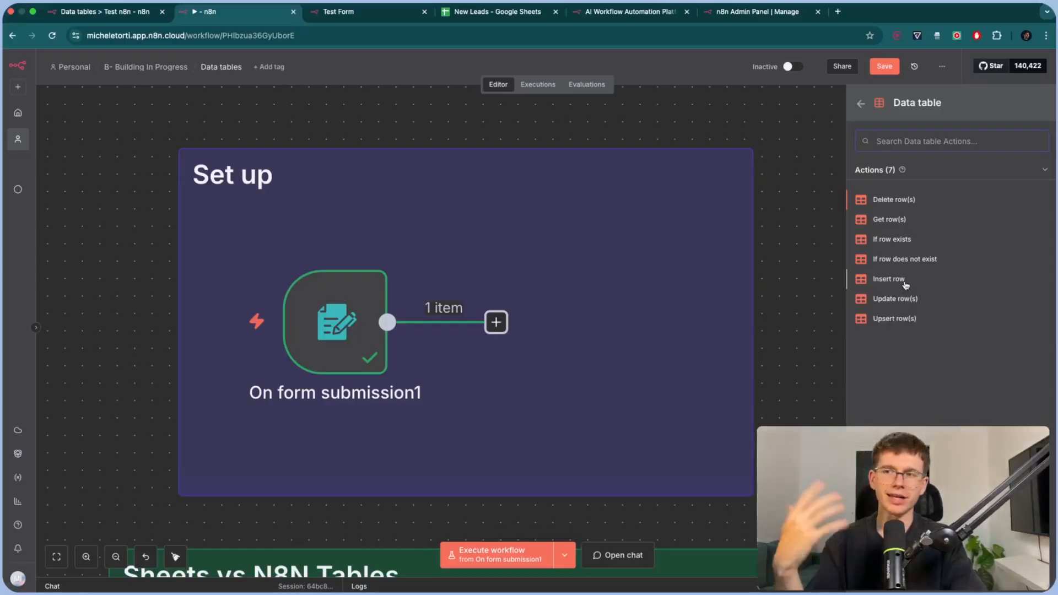
click(887, 279)
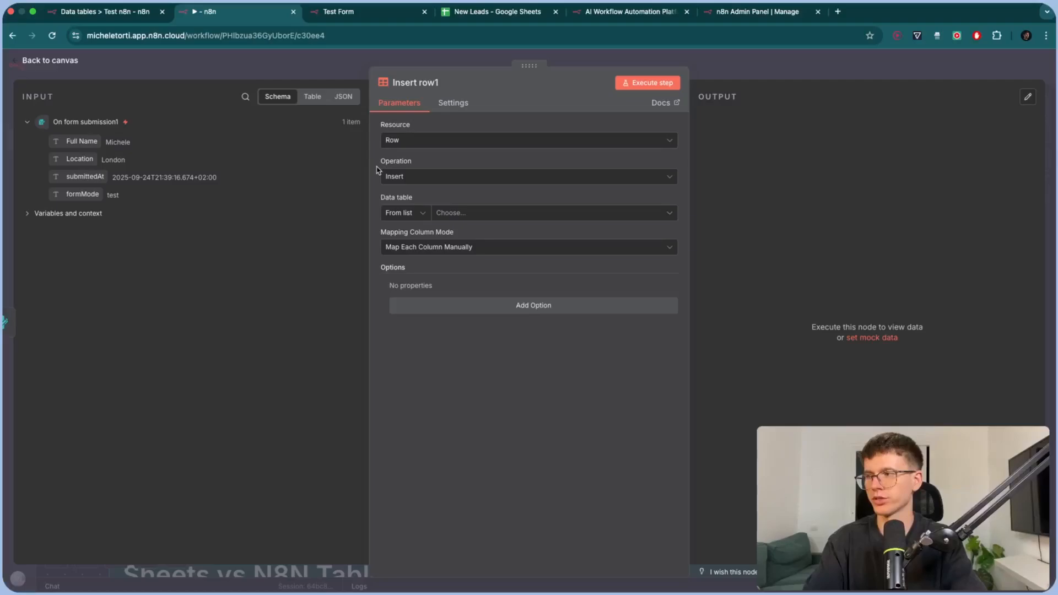
Step: Point Insert row1 at the New Form Entries table and map Full Name into personName
click(552, 213)
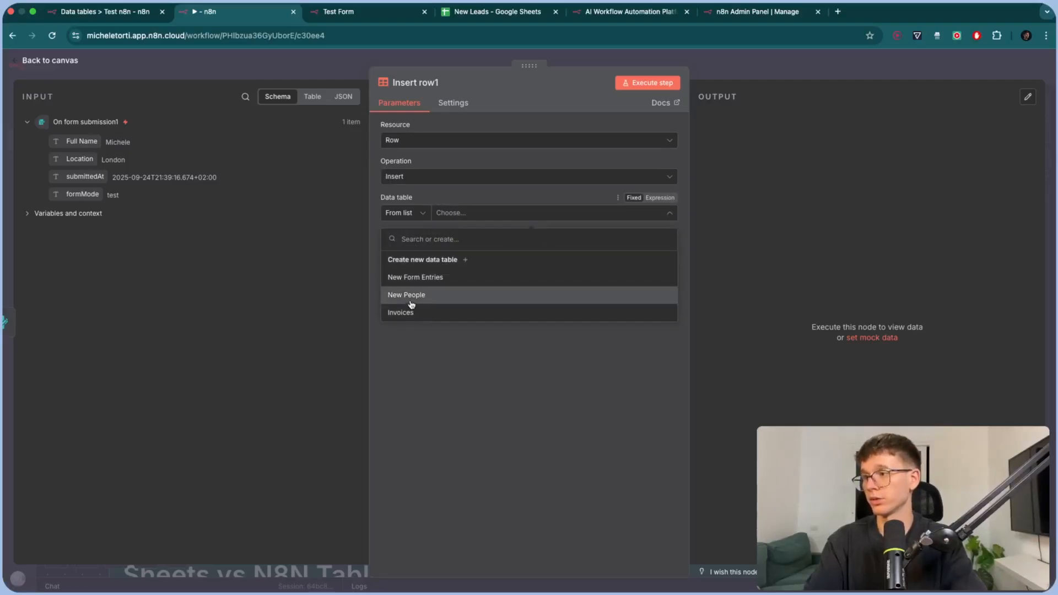
click(415, 277)
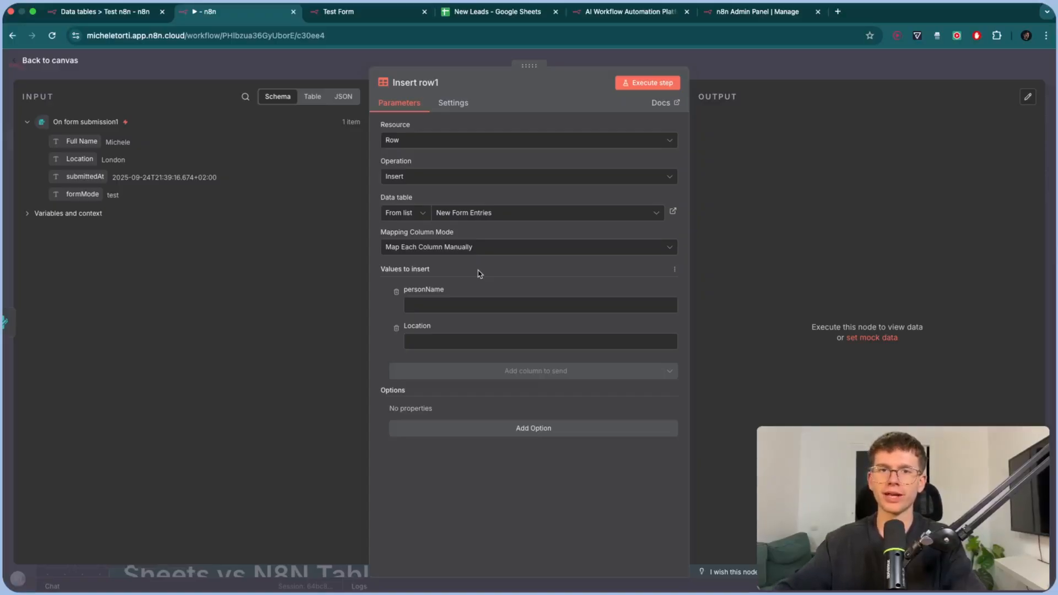
click(539, 304)
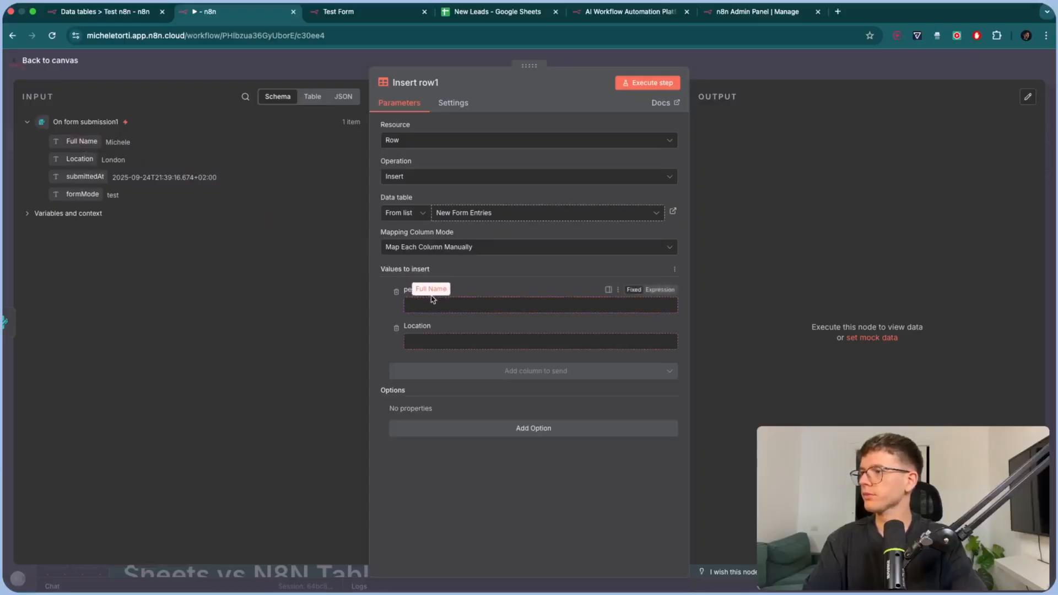
click(539, 341)
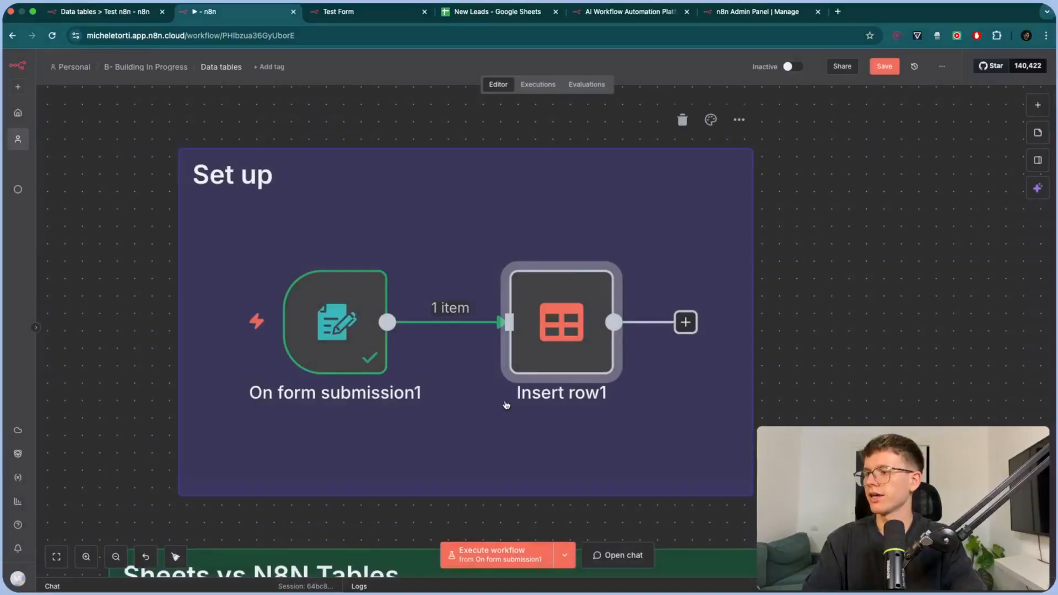
Step: Submit a test form entry with a name and Canary Islands as the location
text(Mich)
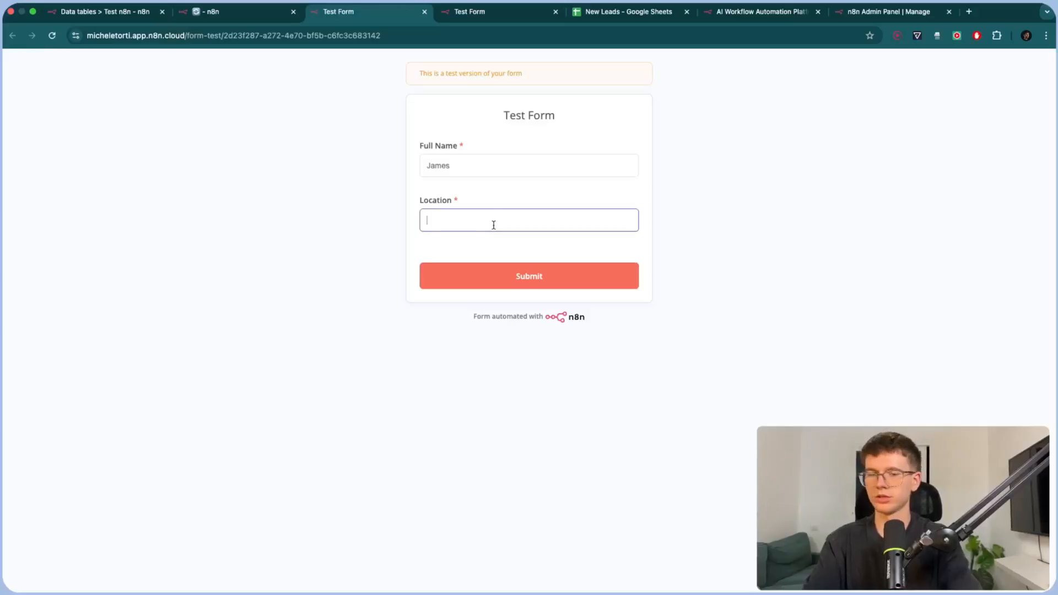
text(Cnary Island)
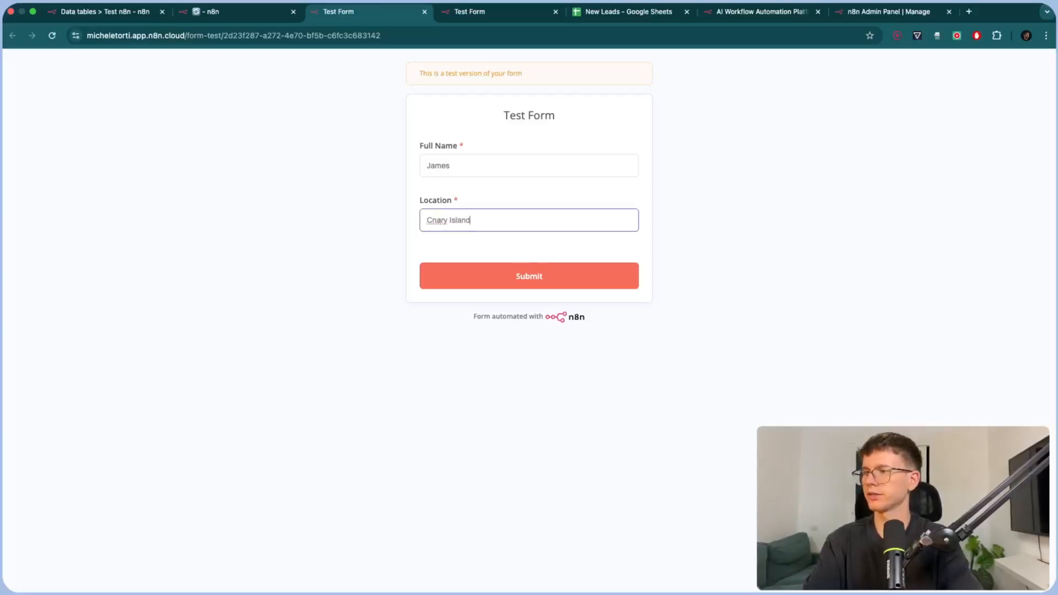
click(529, 276)
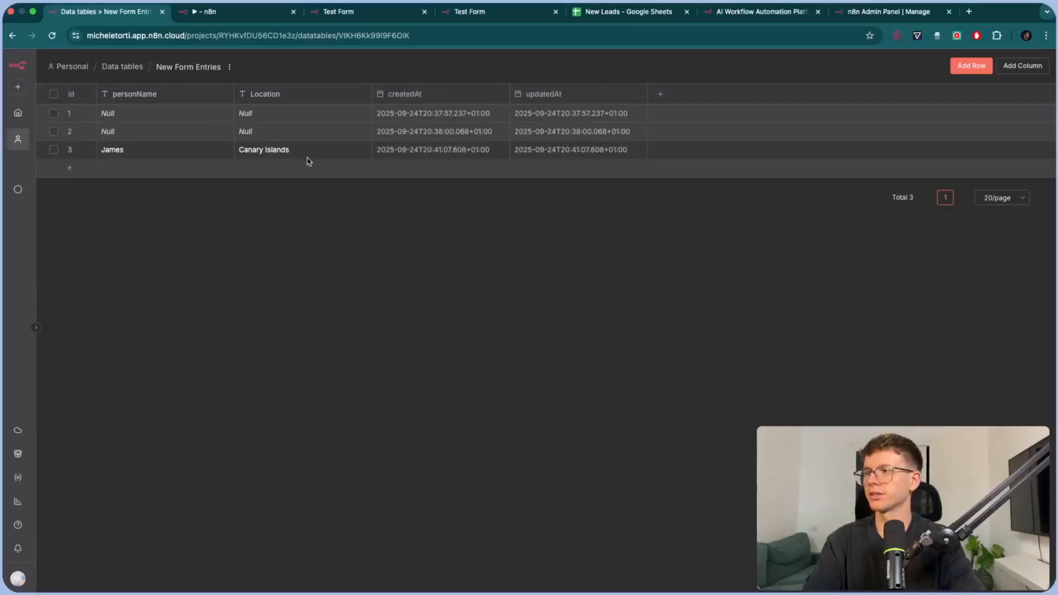
Step: Delete the two empty Null rows from New Form Entries and return to the workflow
click(54, 131)
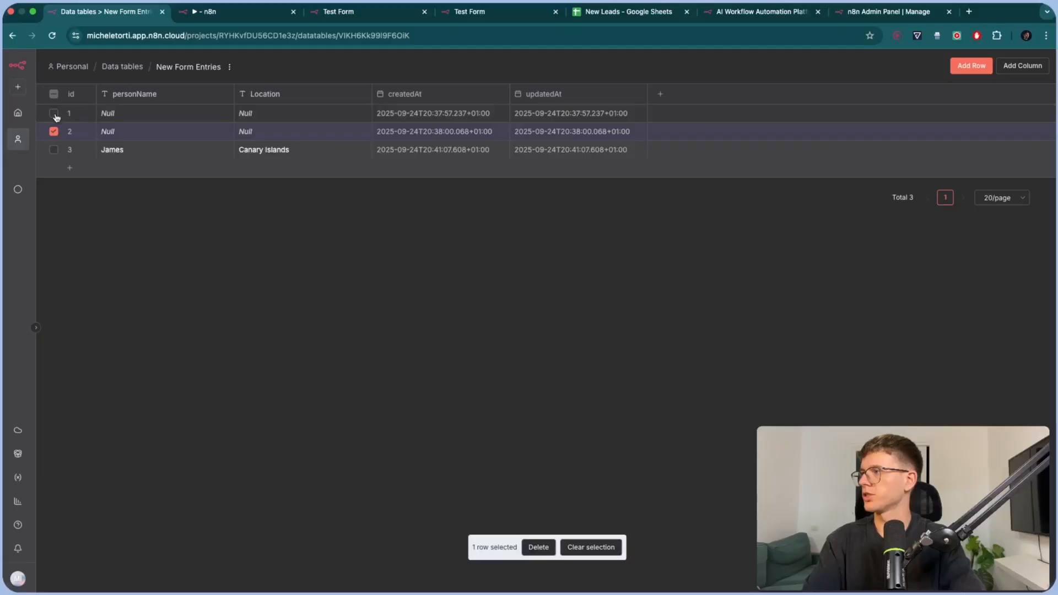
click(537, 547)
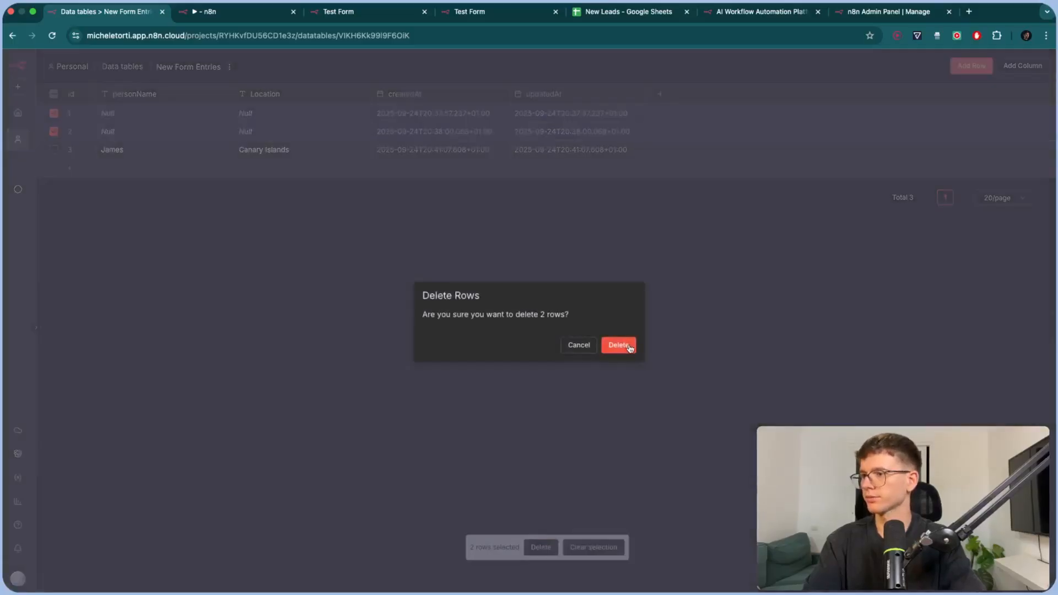
click(617, 344)
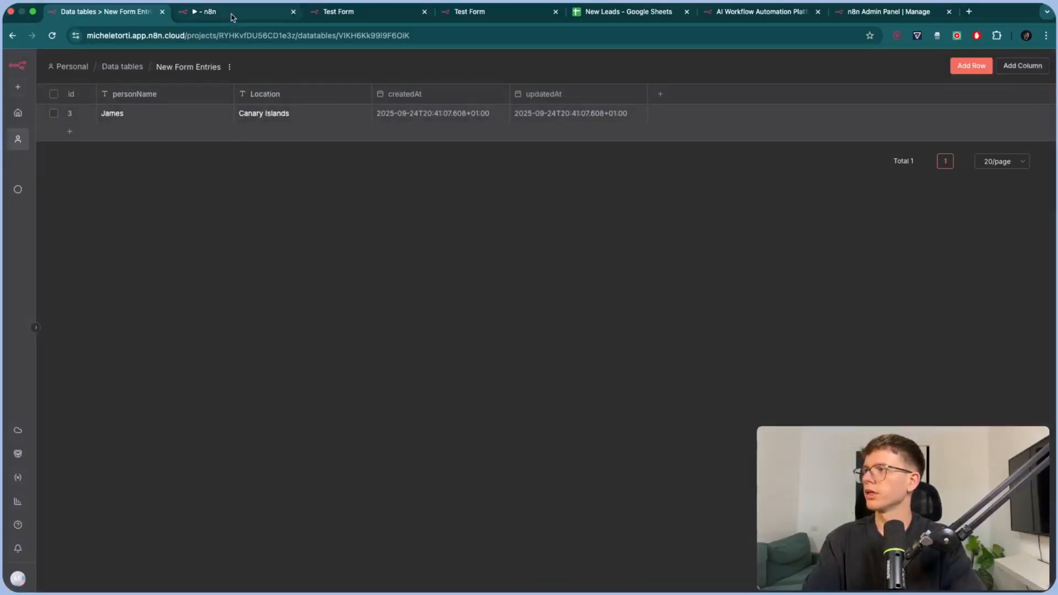
click(237, 11)
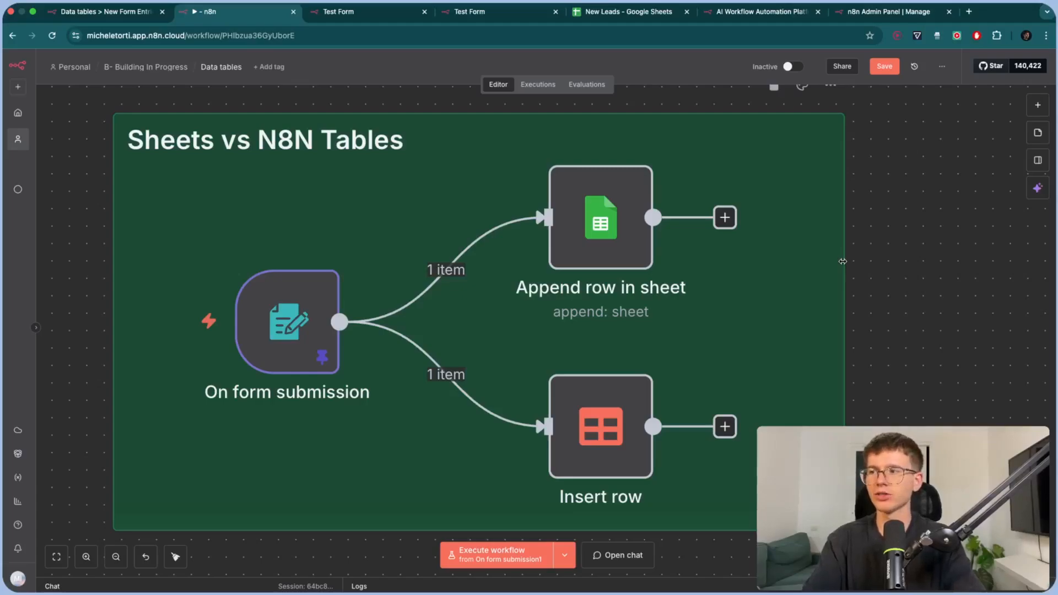
mouse_move(600, 451)
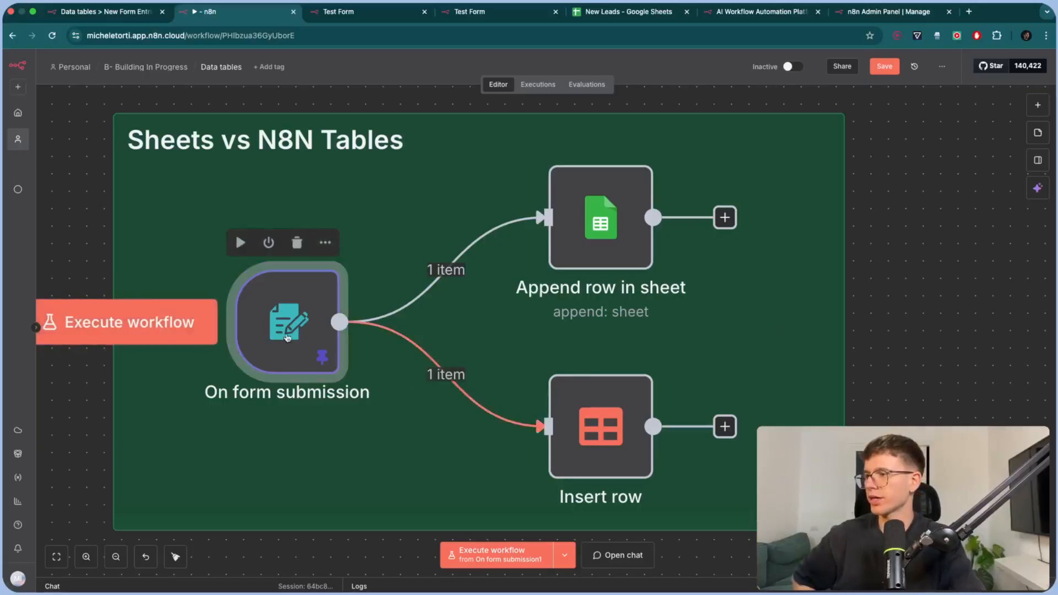
Step: Inspect the form trigger, then check the New Leads sheet and New People table
double_click(286, 322)
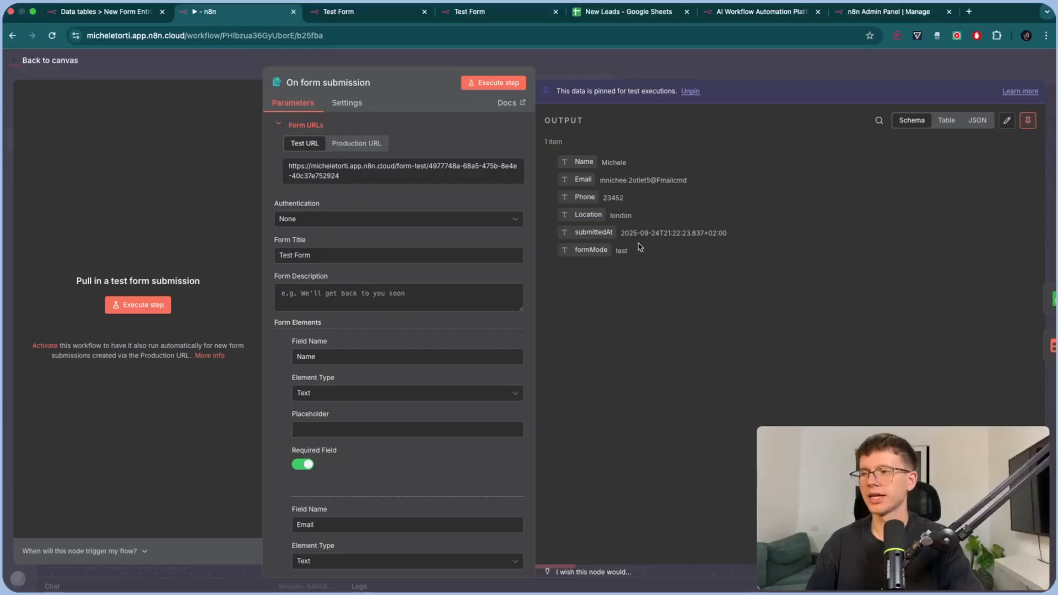
mouse_move(714, 95)
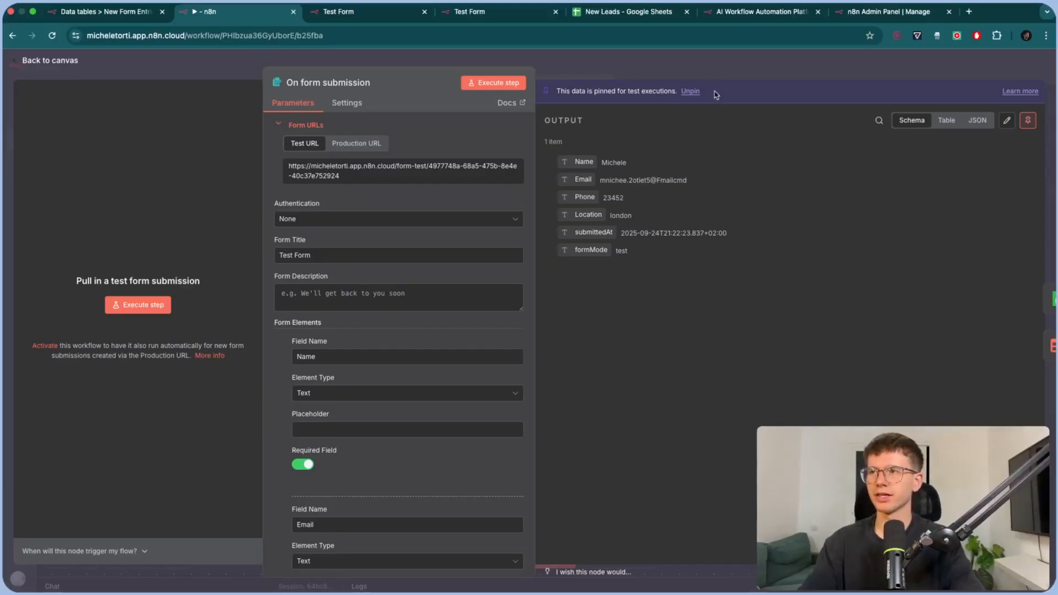
click(49, 60)
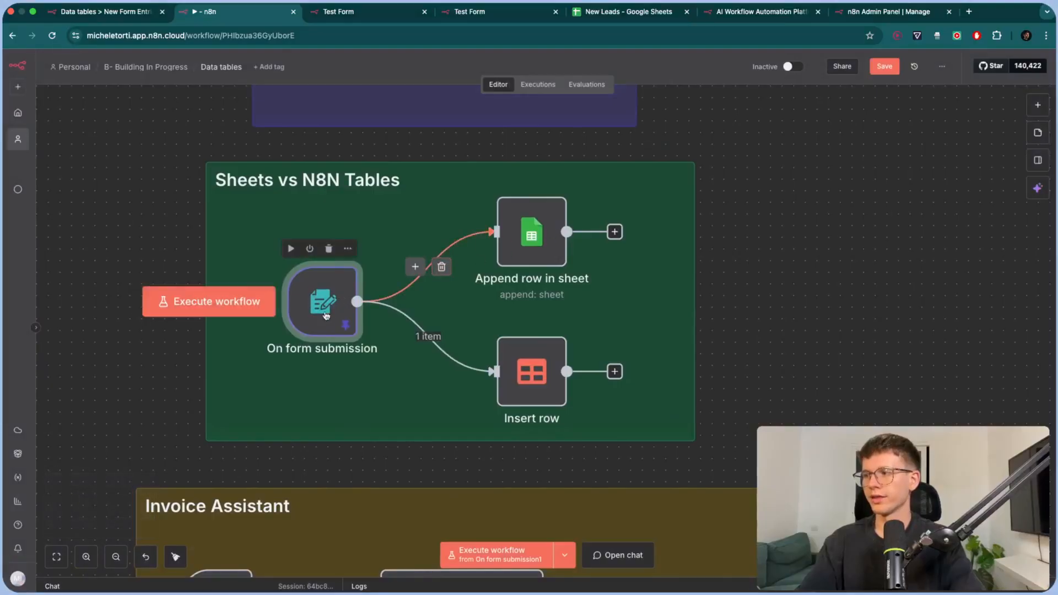
click(627, 11)
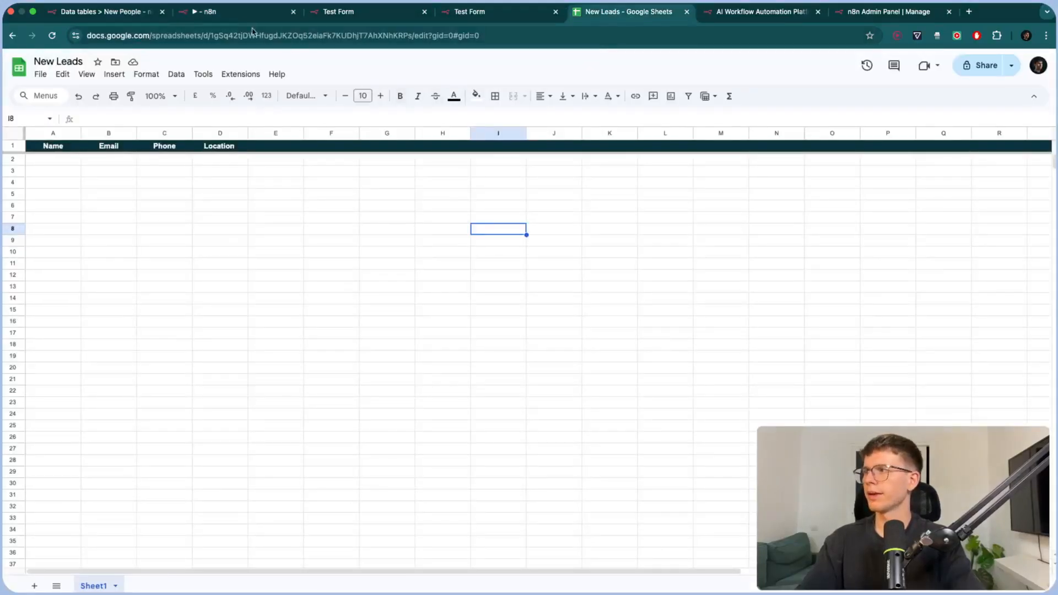
click(229, 11)
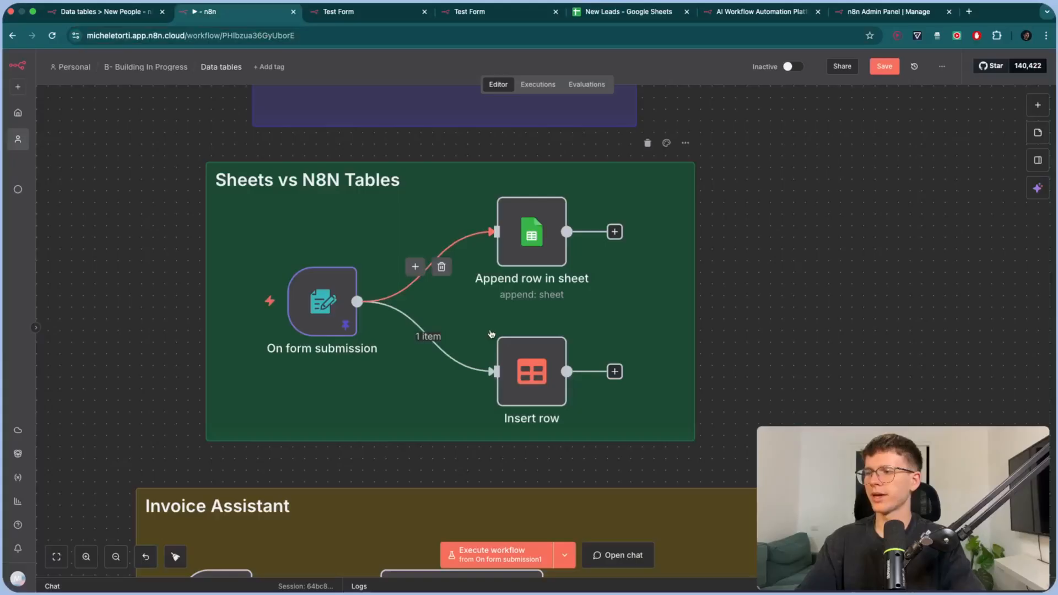
click(105, 11)
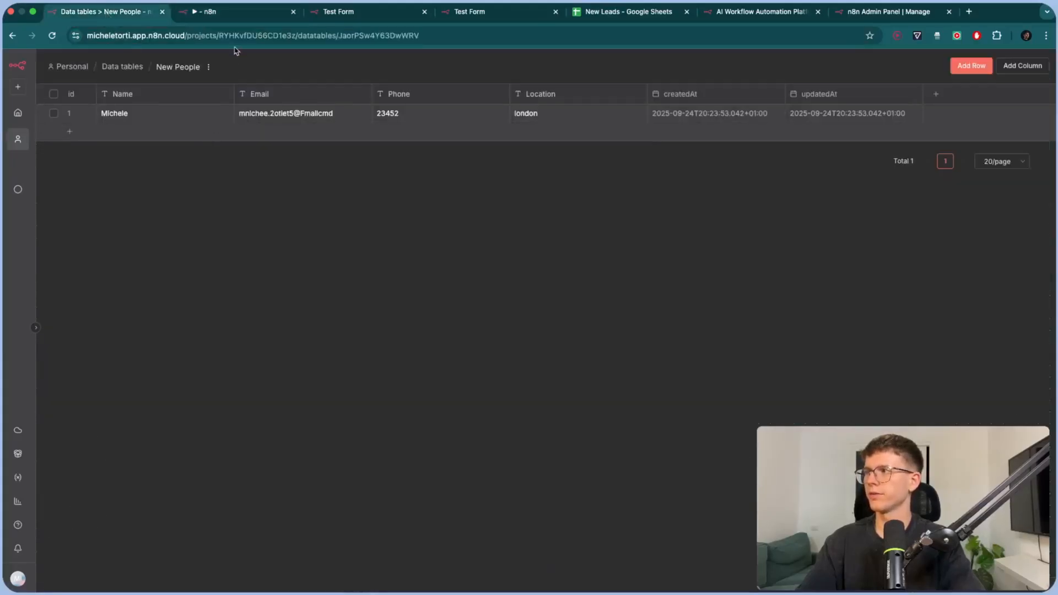
click(232, 12)
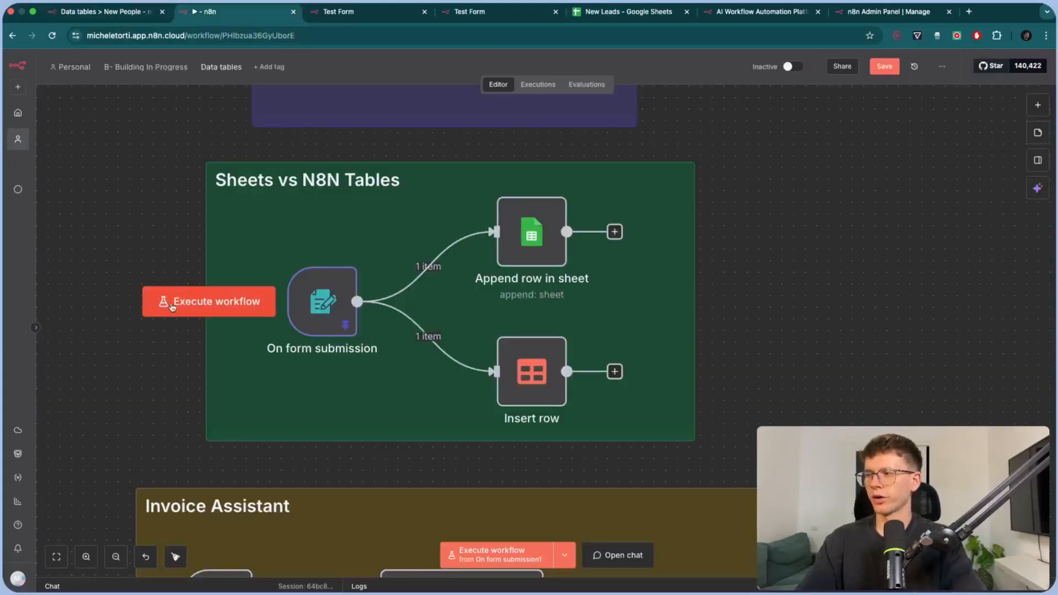
Step: Execute the workflow and review the sheet append and New People insert results
click(208, 301)
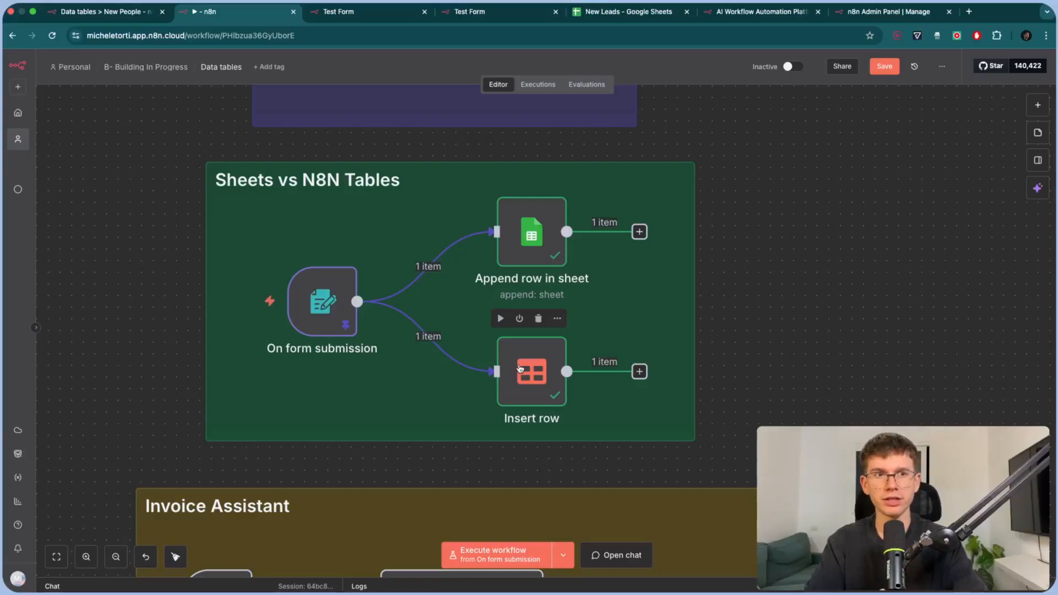
mouse_move(775, 337)
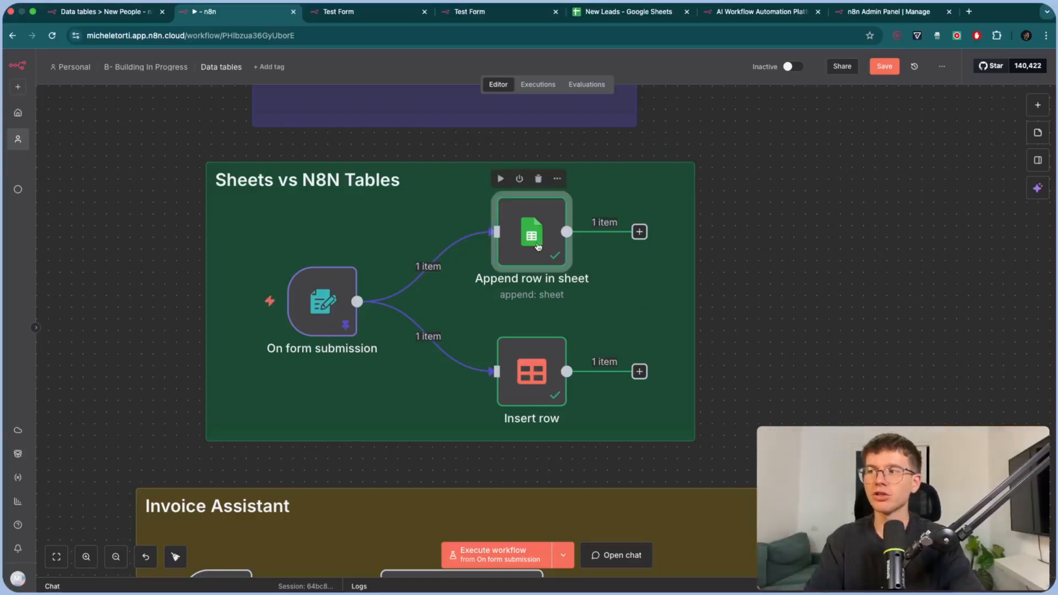
double_click(531, 233)
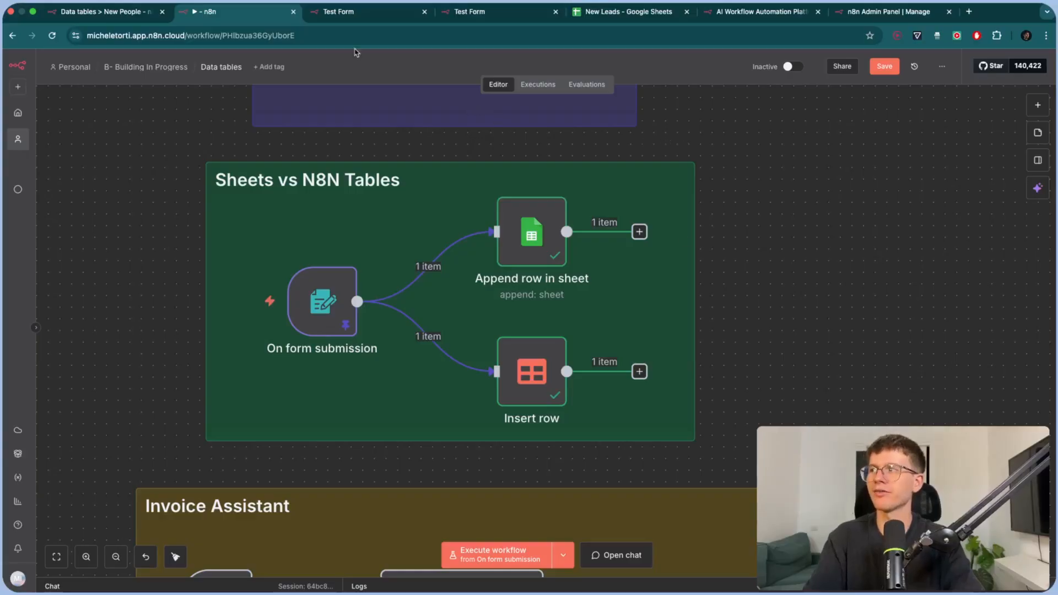
click(101, 12)
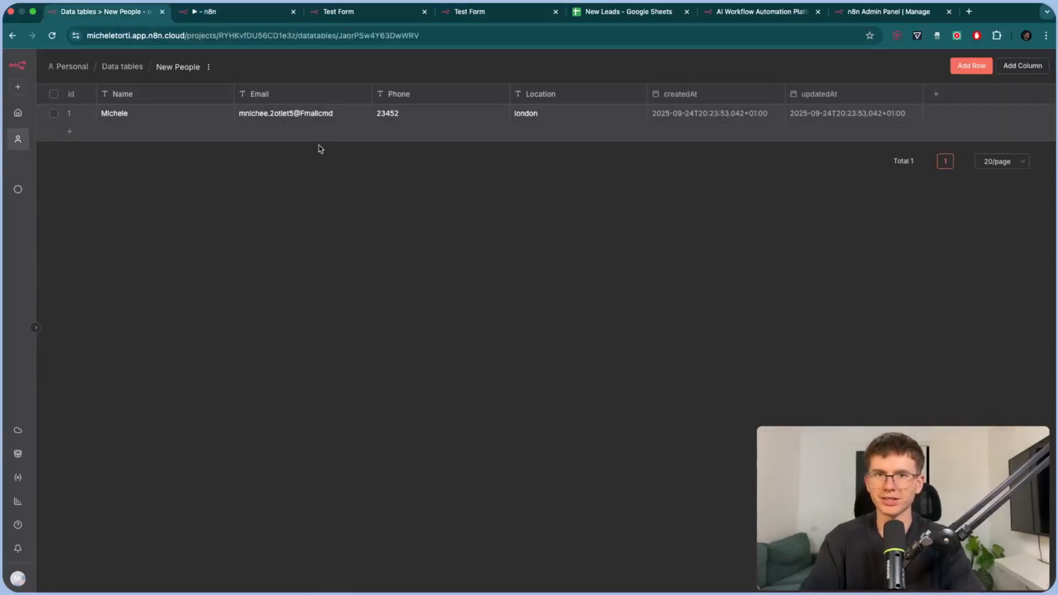
click(236, 12)
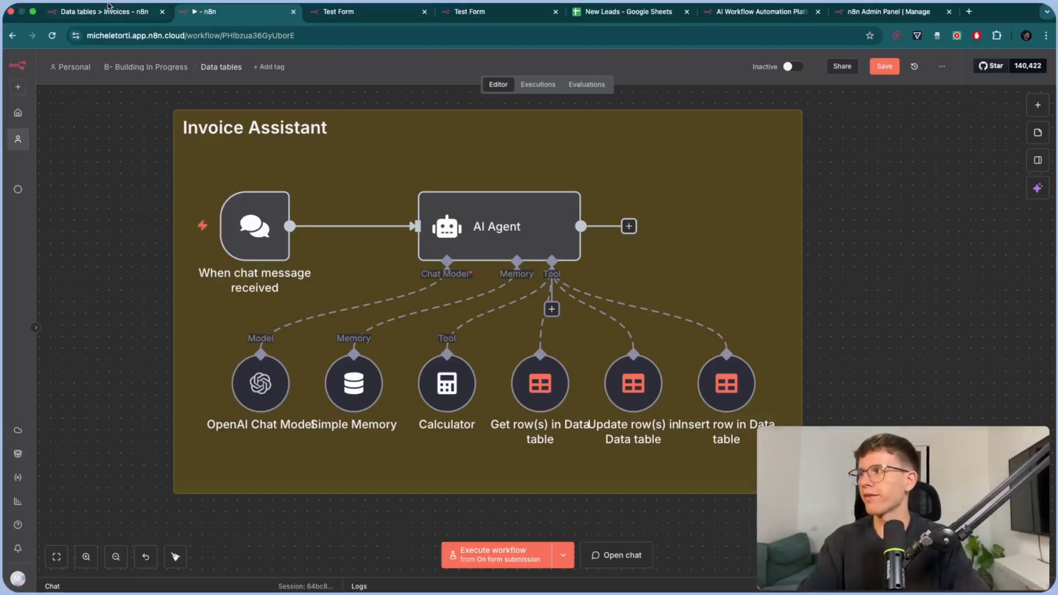
Step: Review the eight Invoices table rows and open the empty Invoice Assistant chat
click(102, 11)
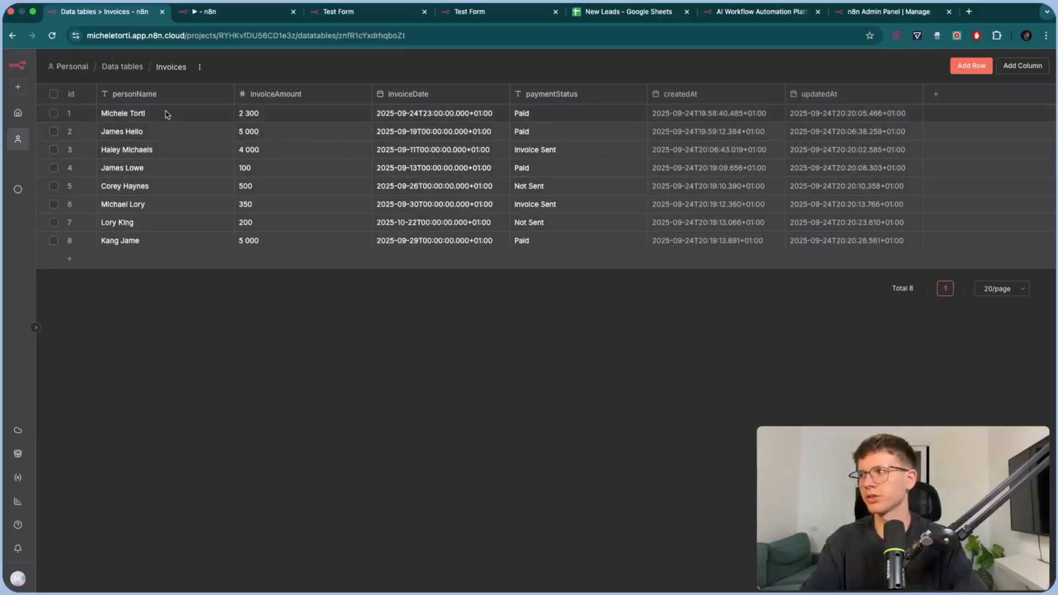
click(232, 11)
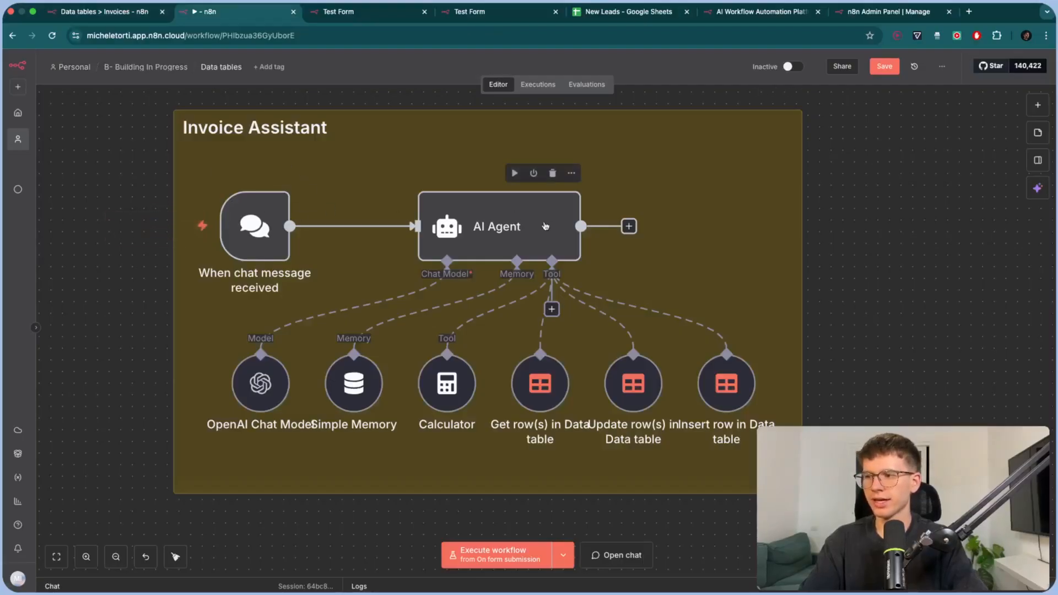
click(616, 555)
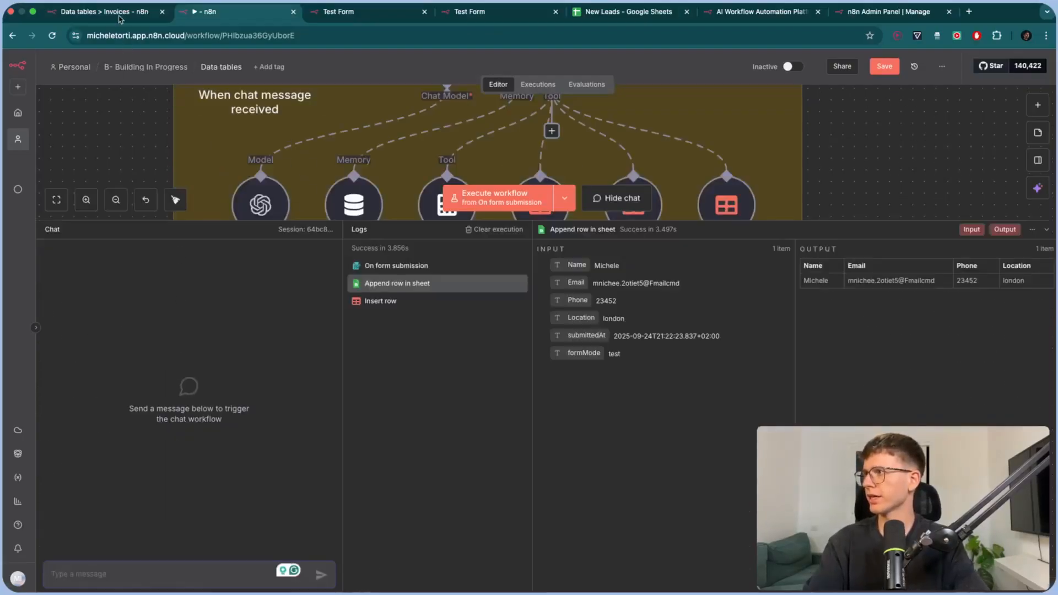
click(102, 12)
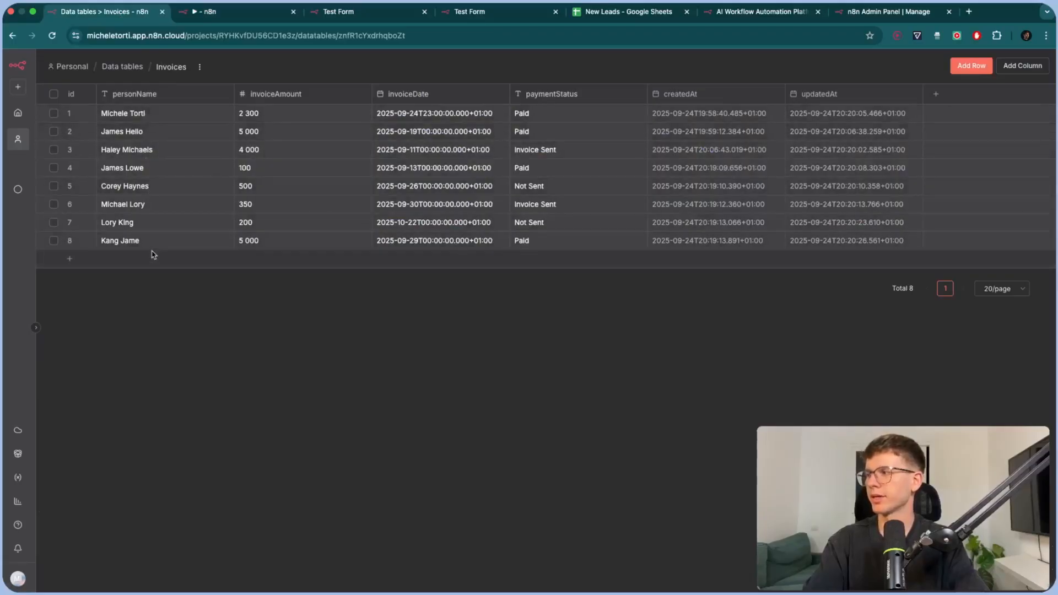
click(202, 11)
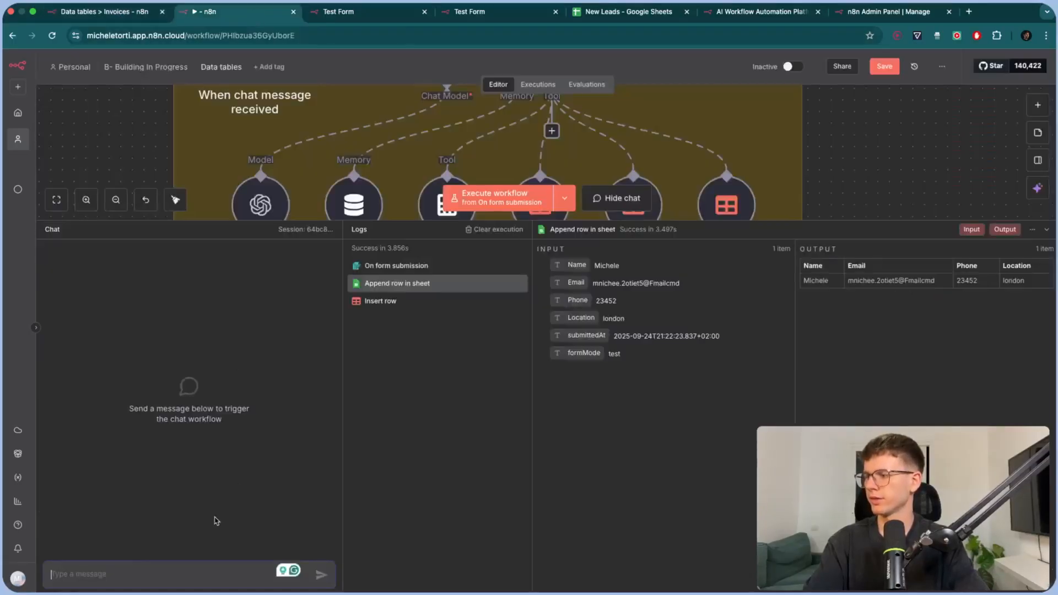
Step: Ask 'How many people do I have in my database?' and confirm the answer 8 against Invoices
text(How many peop)
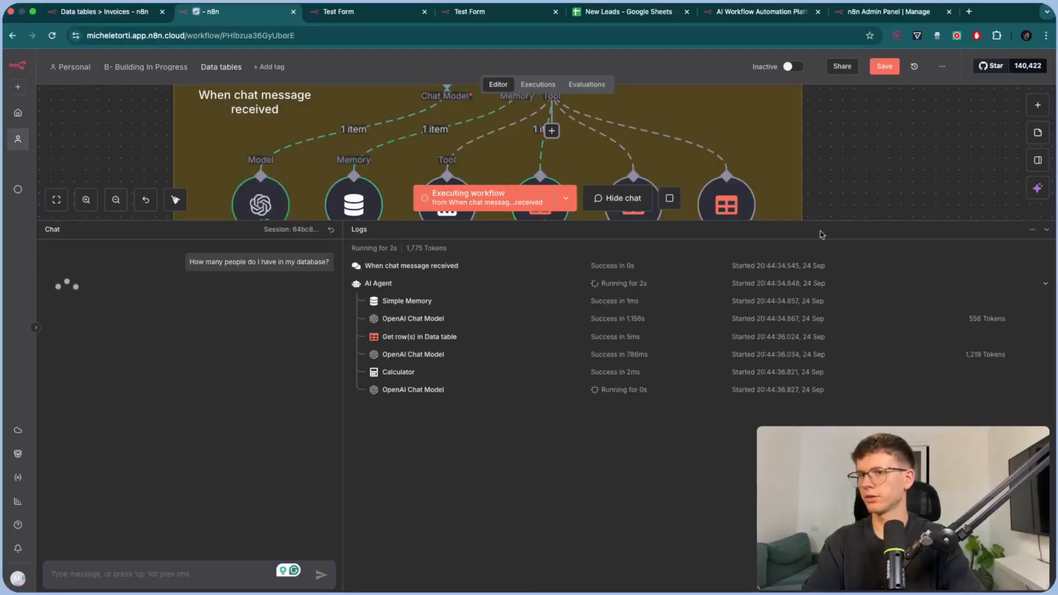
click(617, 198)
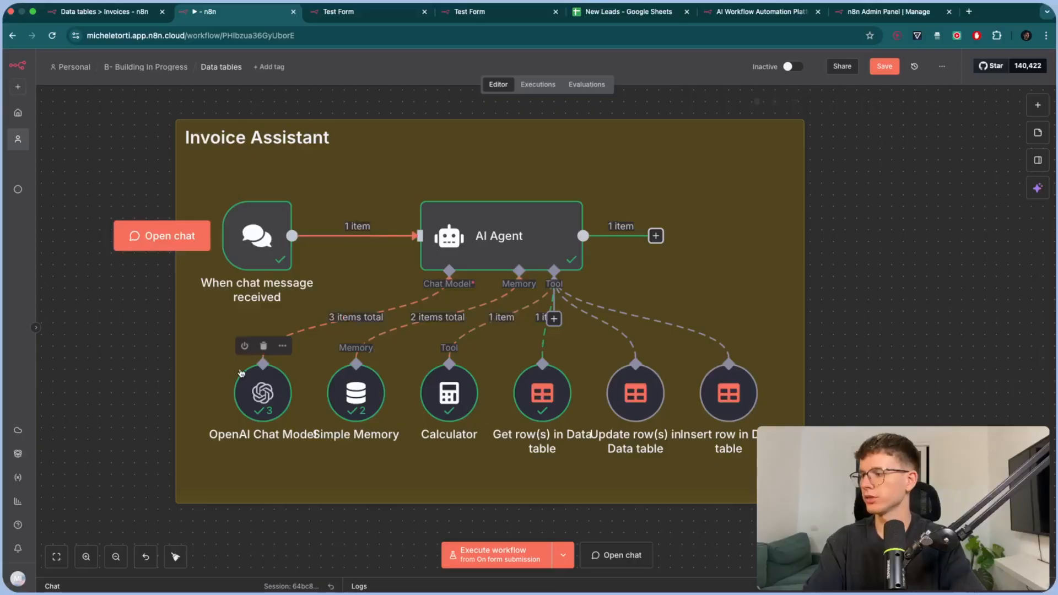
click(614, 554)
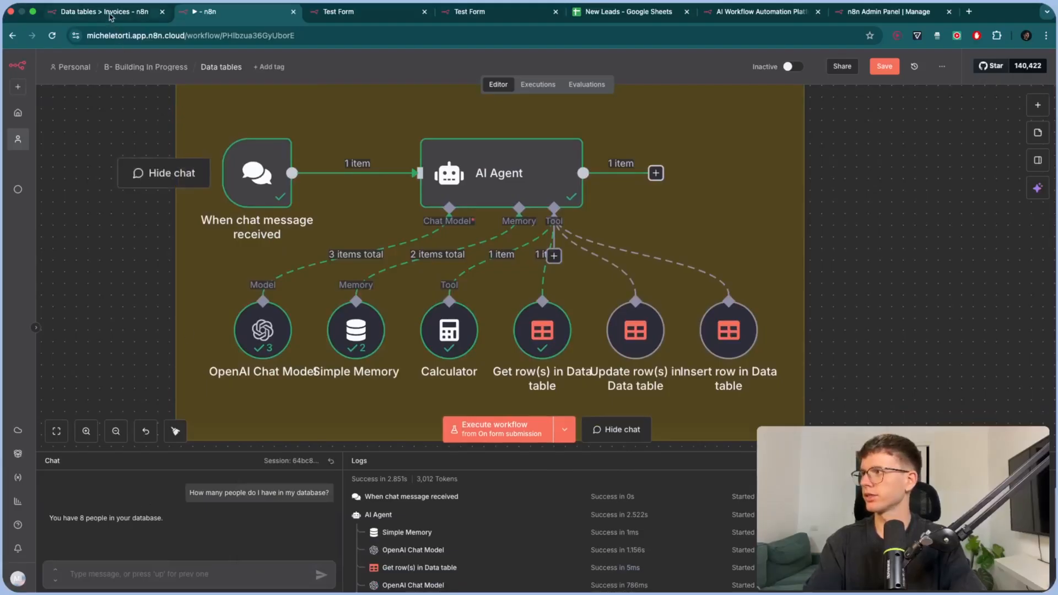
click(102, 11)
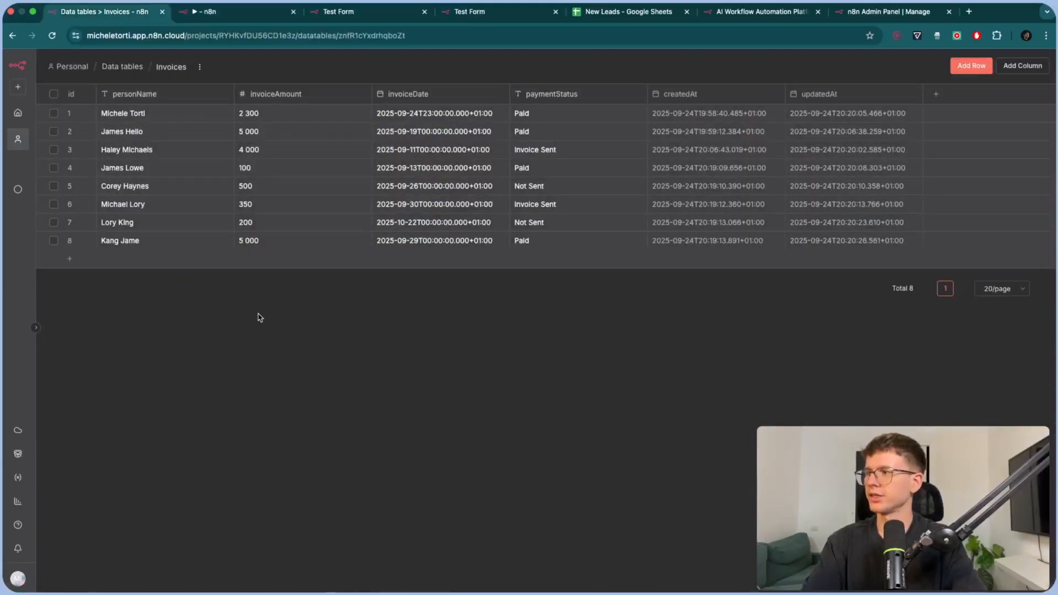
click(236, 11)
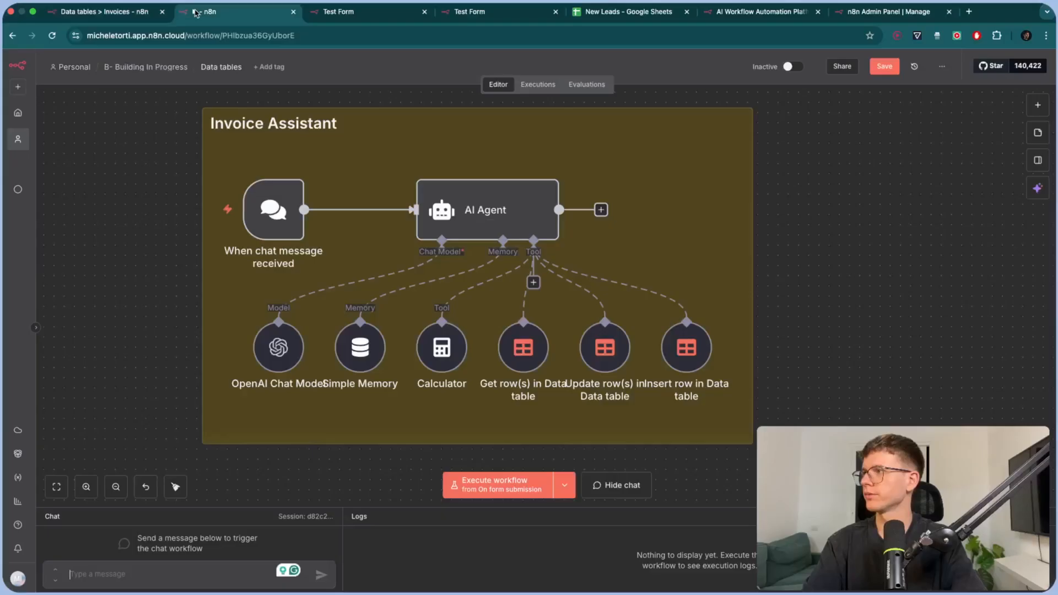
Step: Ask 'what is the total amount of money that we are owed?' and verify $5,050 in Invoices
text(whaa)
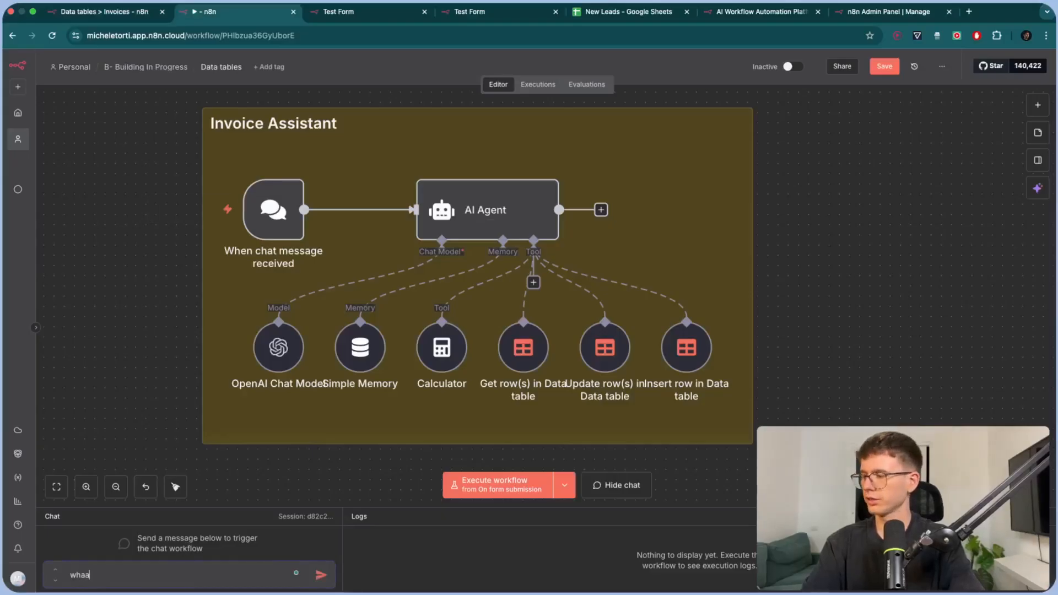
text(what is the total amount of money that we are owed)
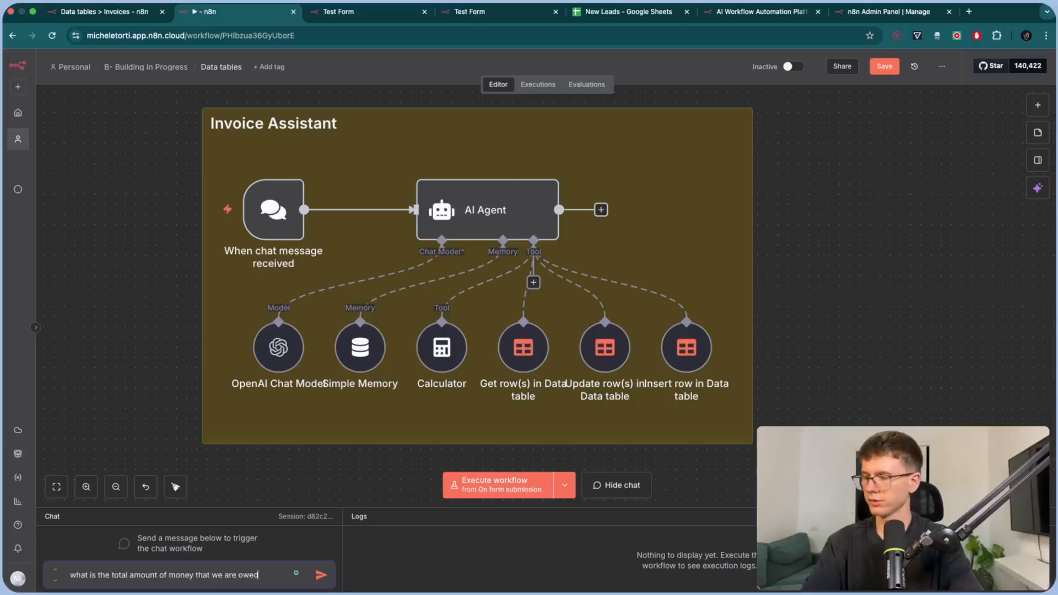
click(321, 573)
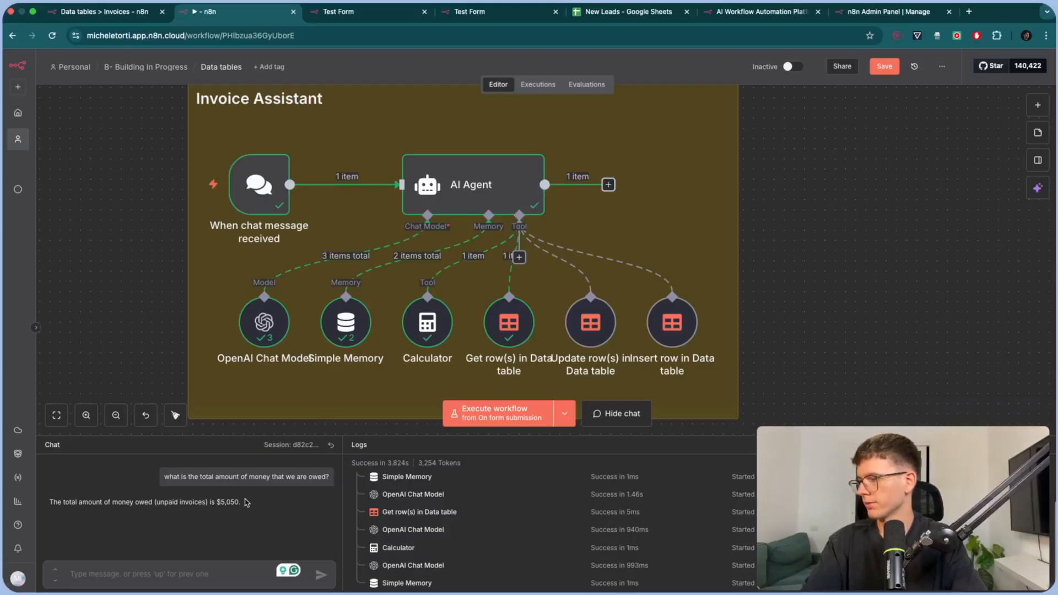
click(102, 12)
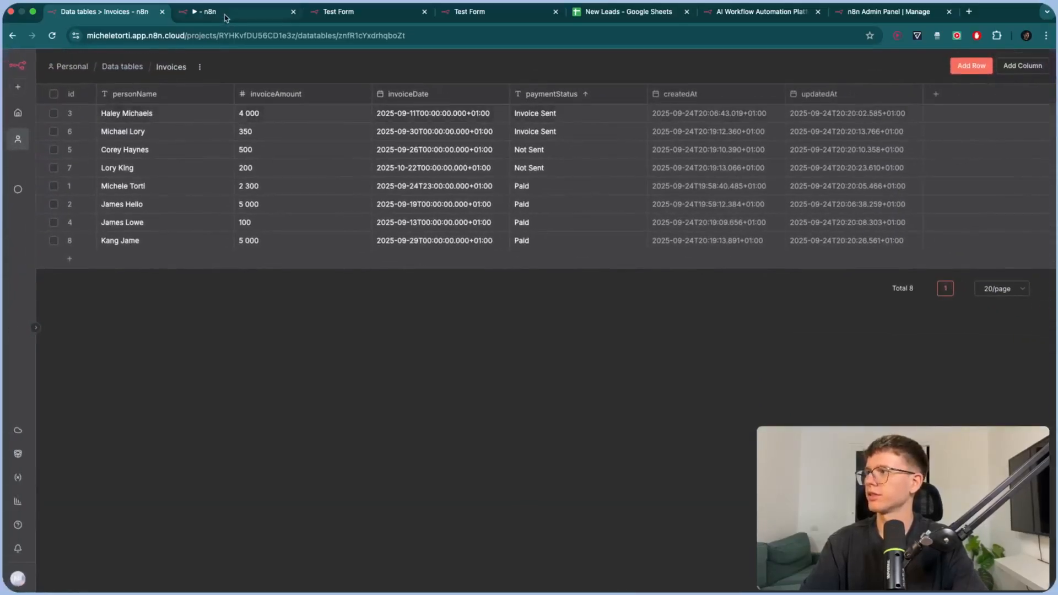
click(206, 12)
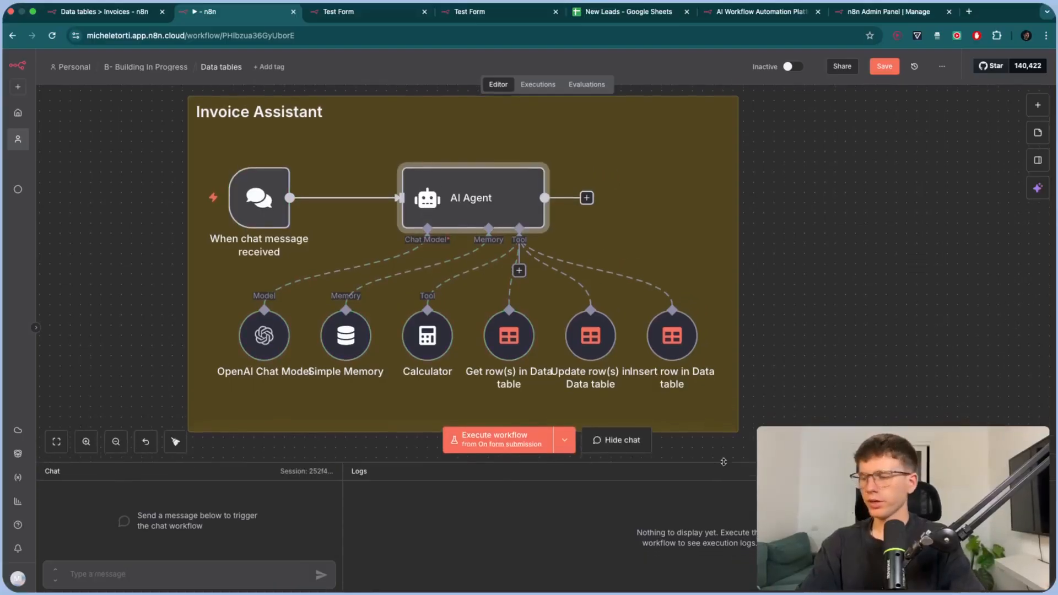
Step: Ask the assistant to add Dianna with a 349 Invoice Sent invoice, verify the row, and save
text(Add a new person and call her Dianna, the invoice date is tomorrow, the payment status is Invoice sent and the amount is 349)
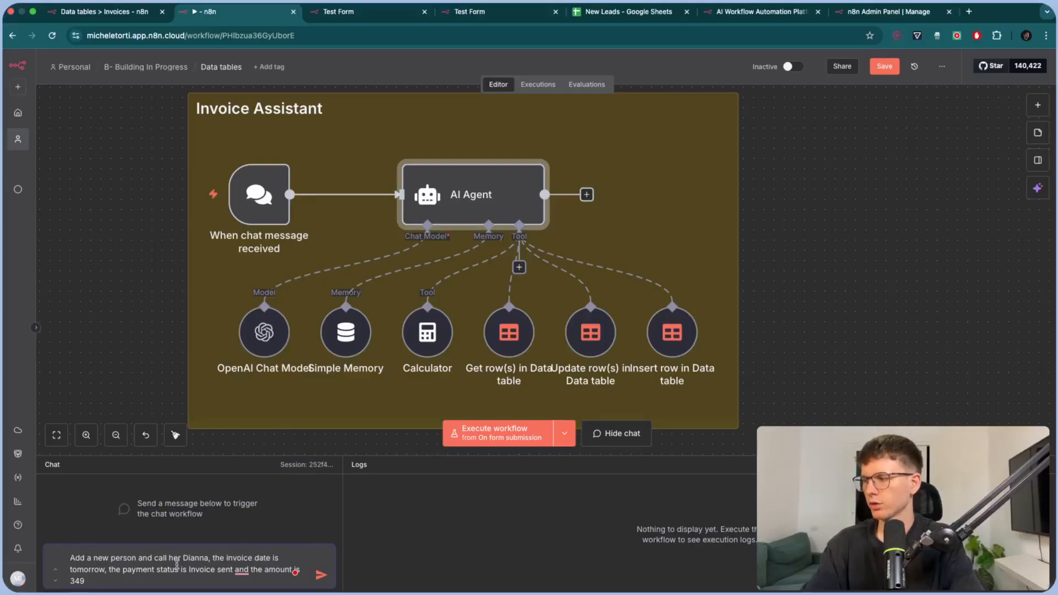
click(321, 574)
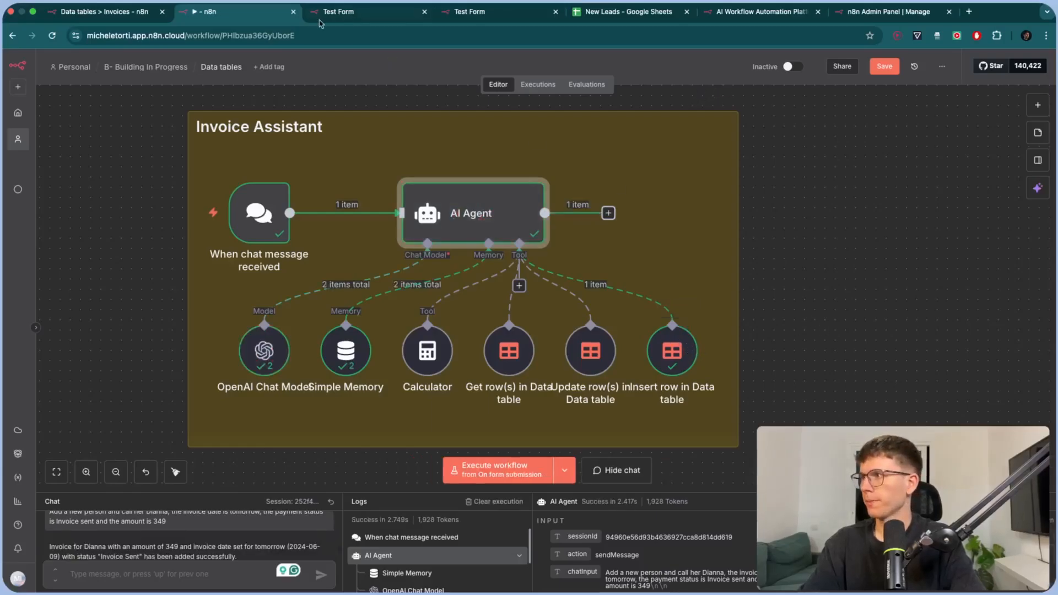
click(102, 12)
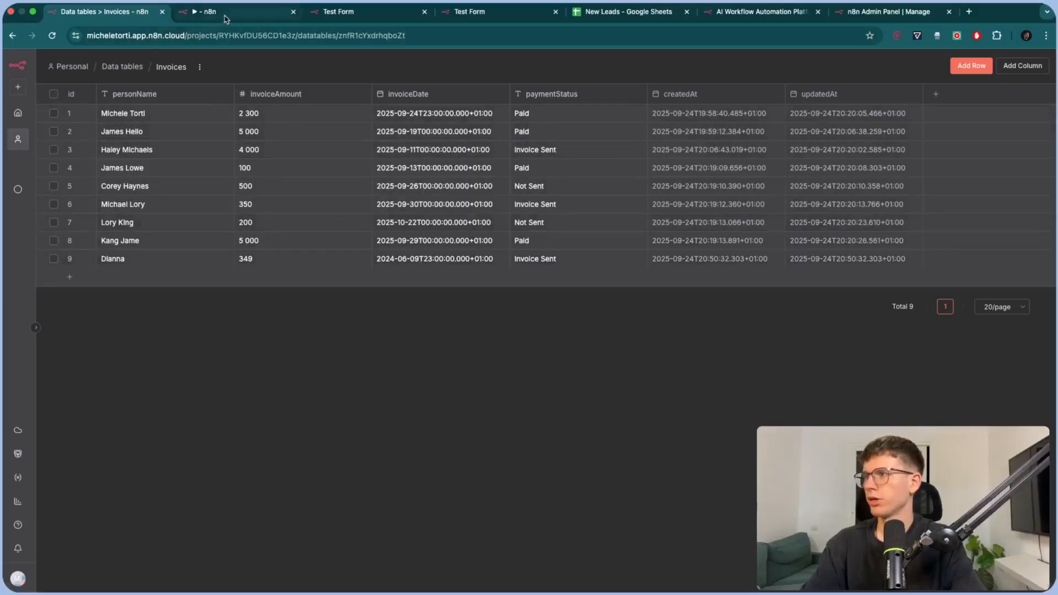
click(202, 11)
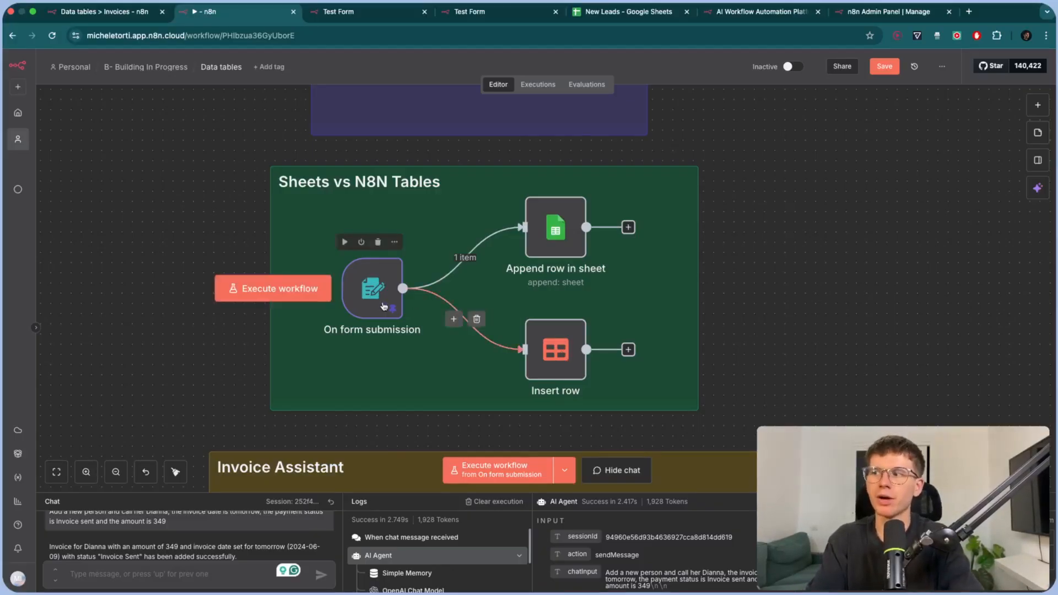
click(272, 288)
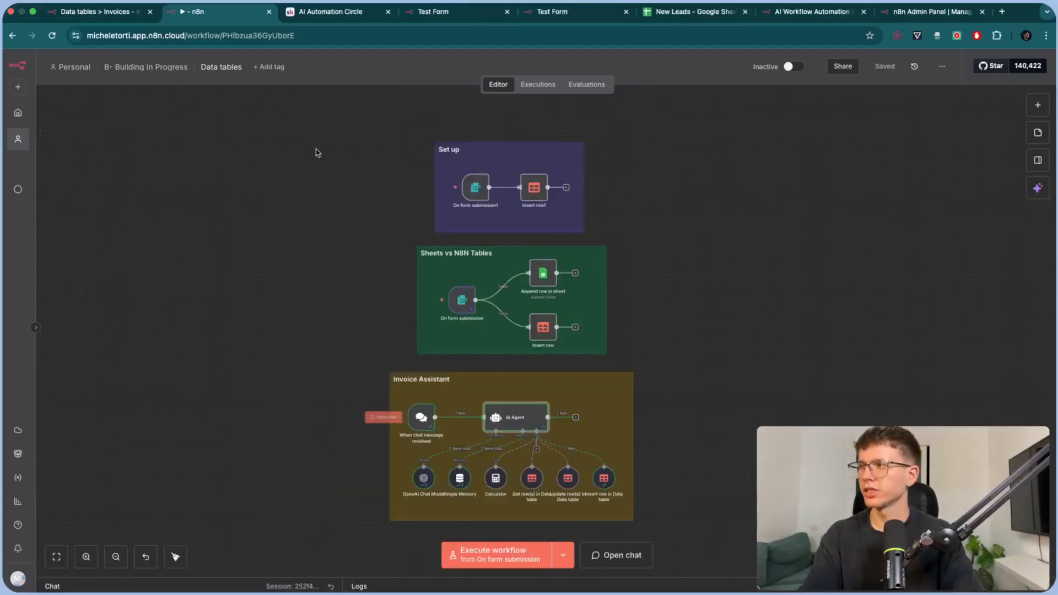
Step: Browse the Templates Vault and LinkedIn Connection Message lesson, then return to the community feed
click(331, 12)
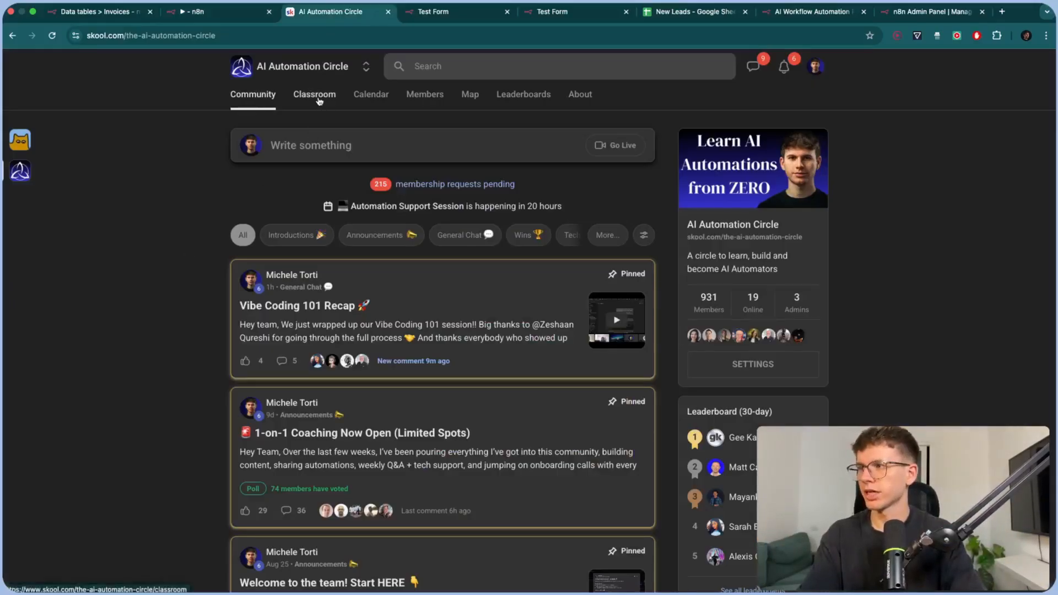
click(314, 93)
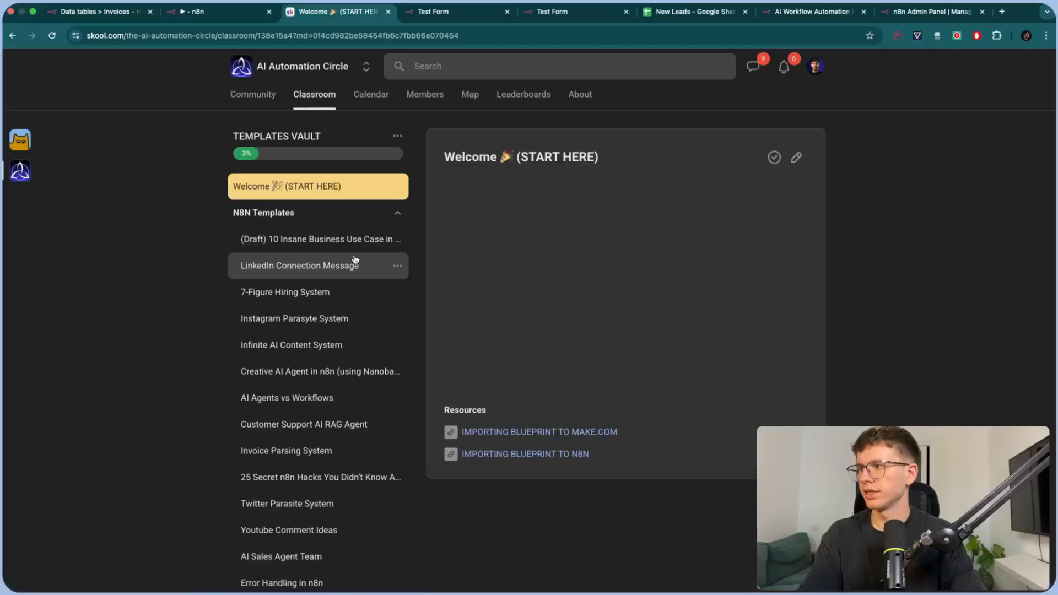
click(298, 265)
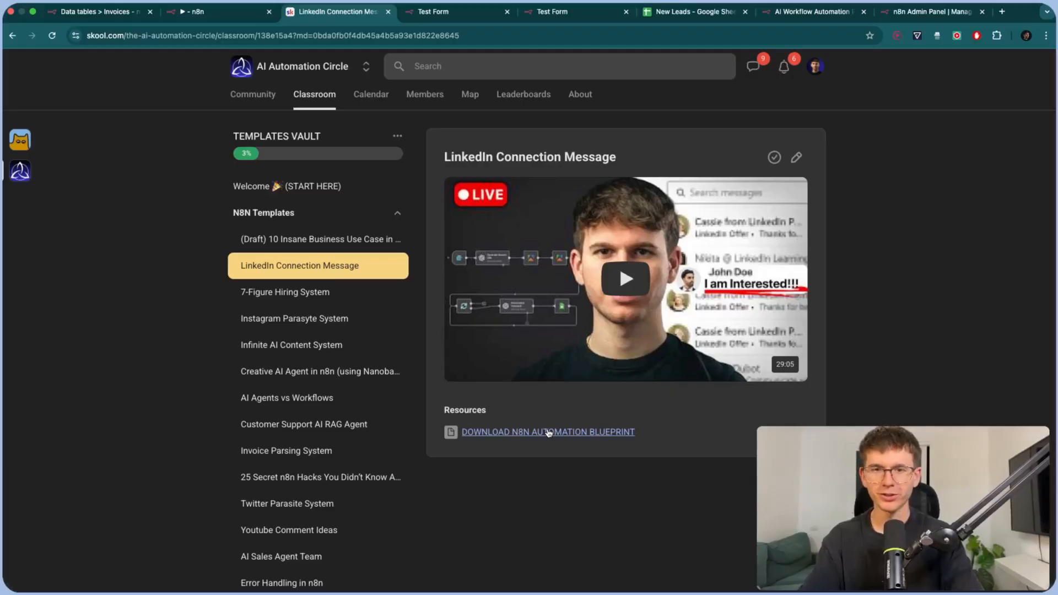
click(285, 186)
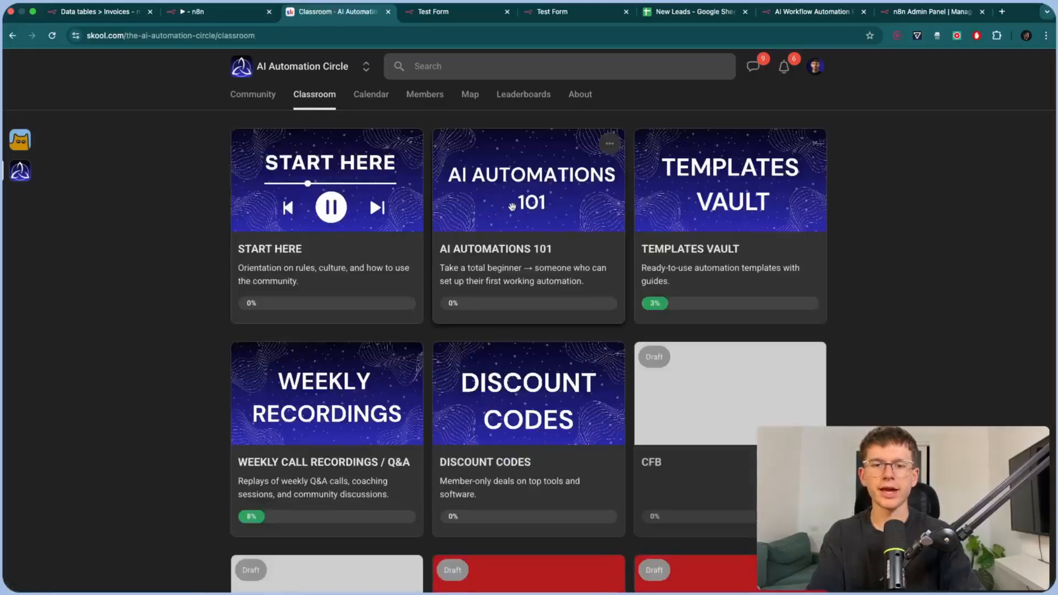
click(528, 179)
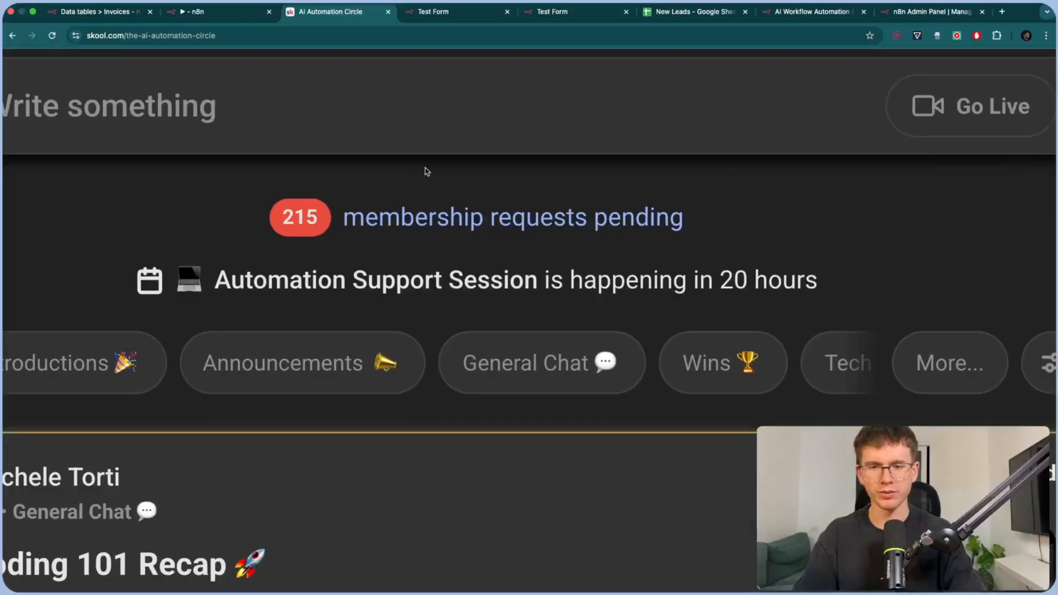
scroll(up, 3)
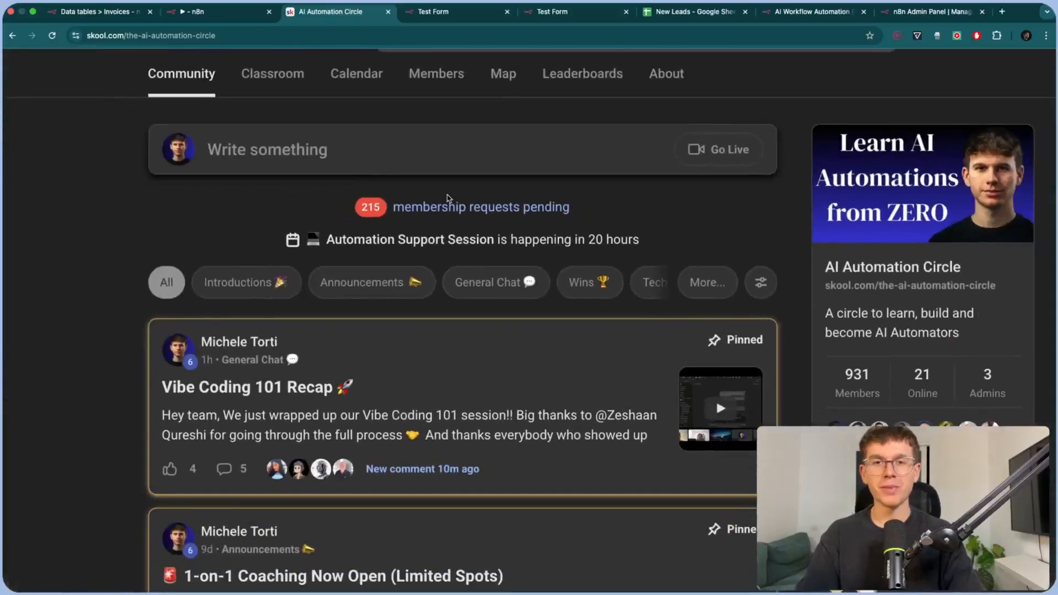